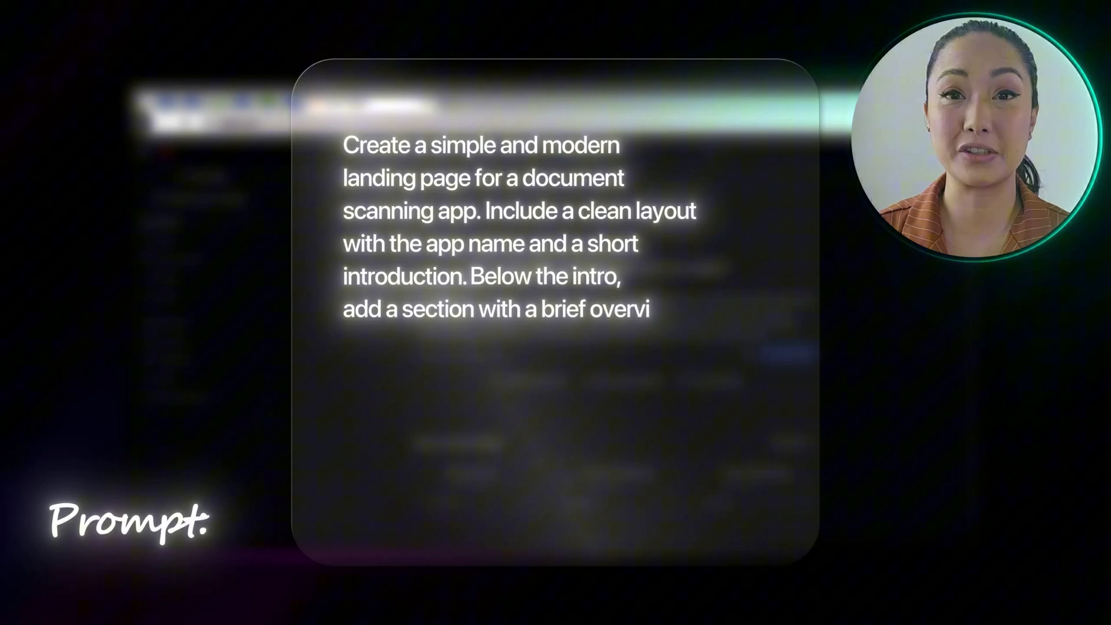
- Start describing a simple, modern document-scanning app landing page in the Replit prompt box
click(731, 358)
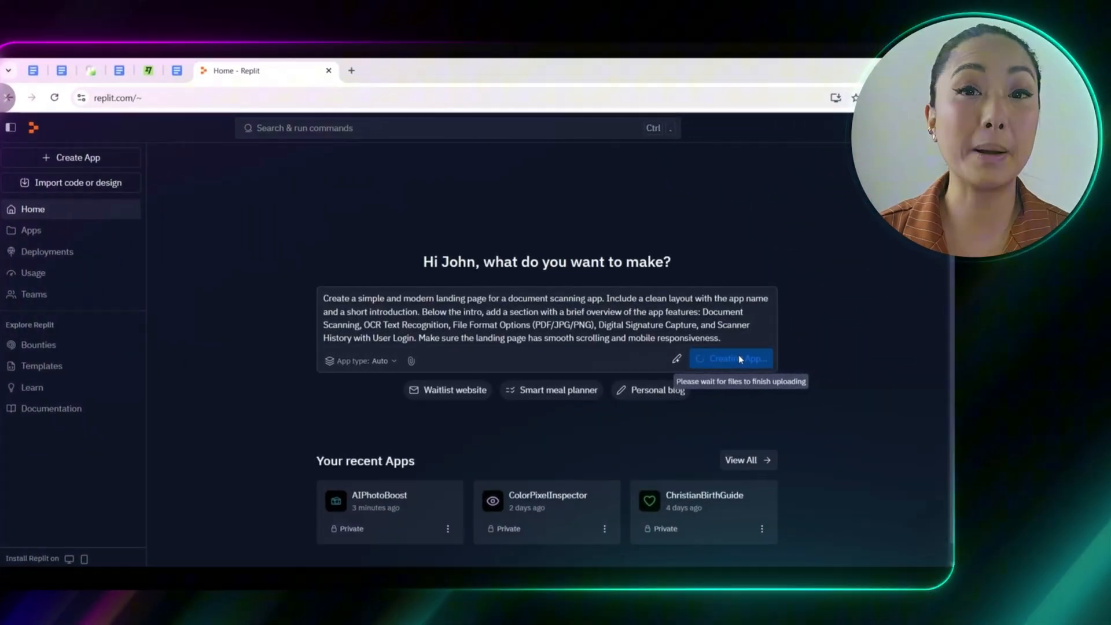
- Create the ScanFlow landing page app and approve the agent's proposed plan
click(732, 358)
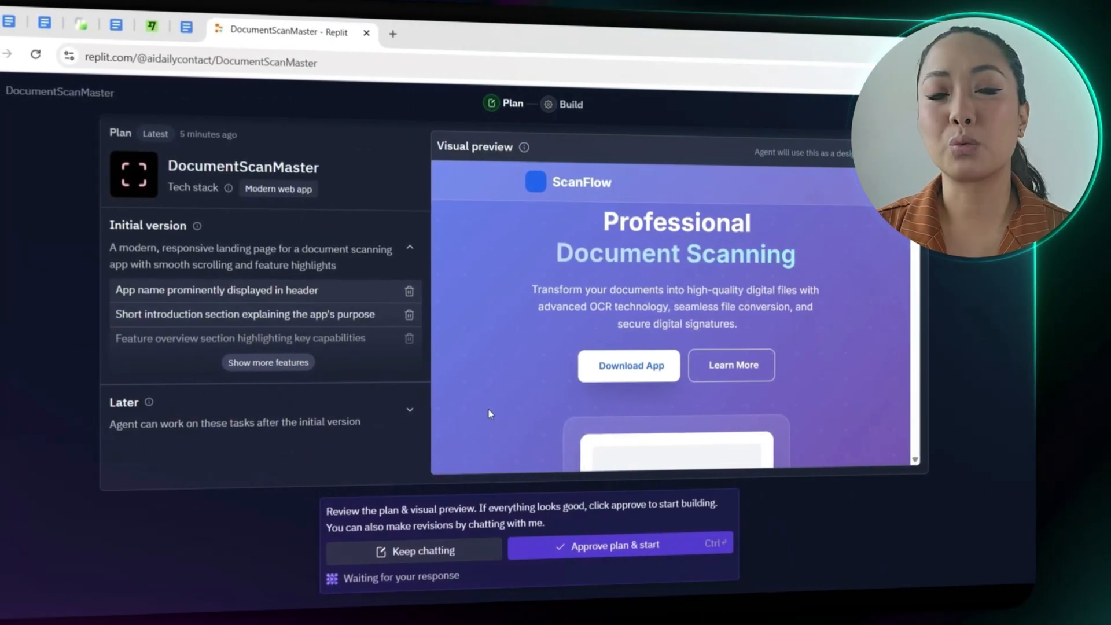
click(619, 546)
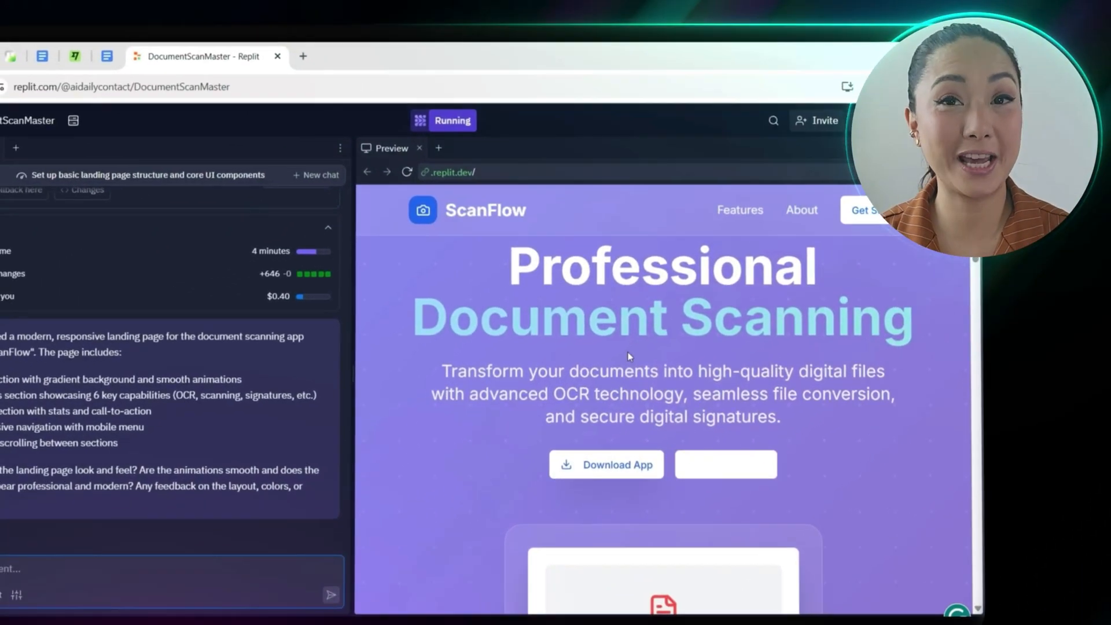
scroll(down, 3)
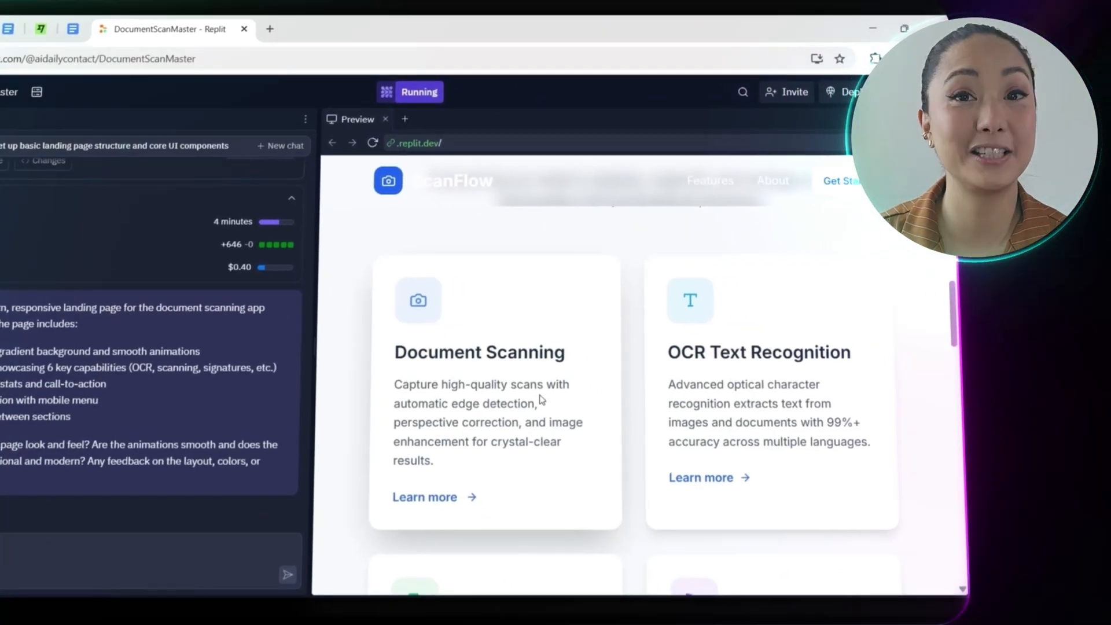
scroll(down, 3)
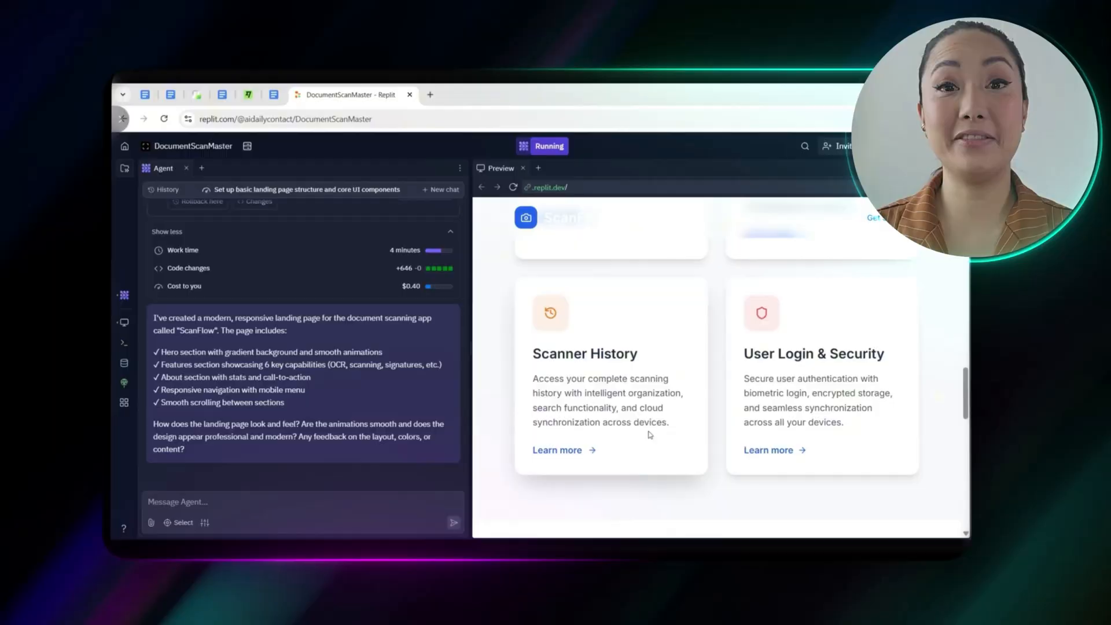
scroll(down, 3)
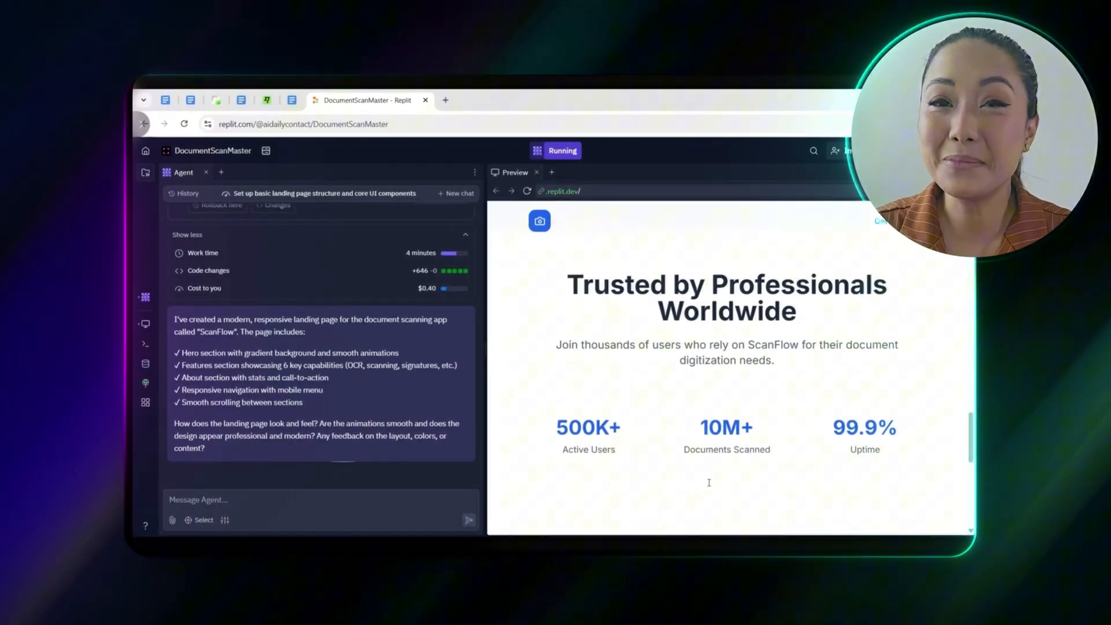
scroll(down, 3)
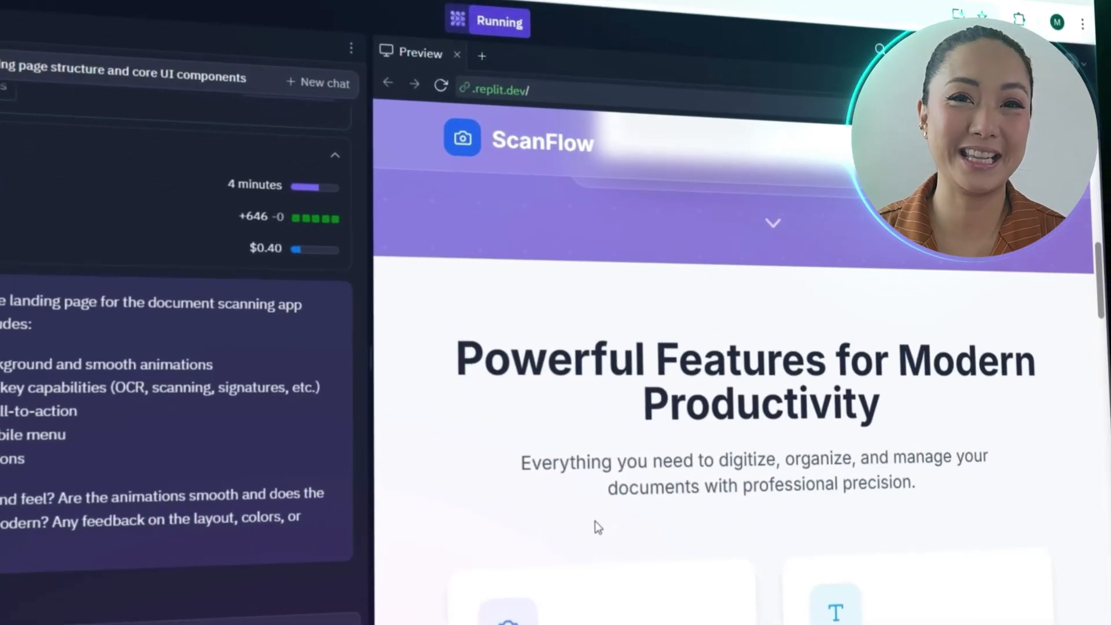
scroll(down, 3)
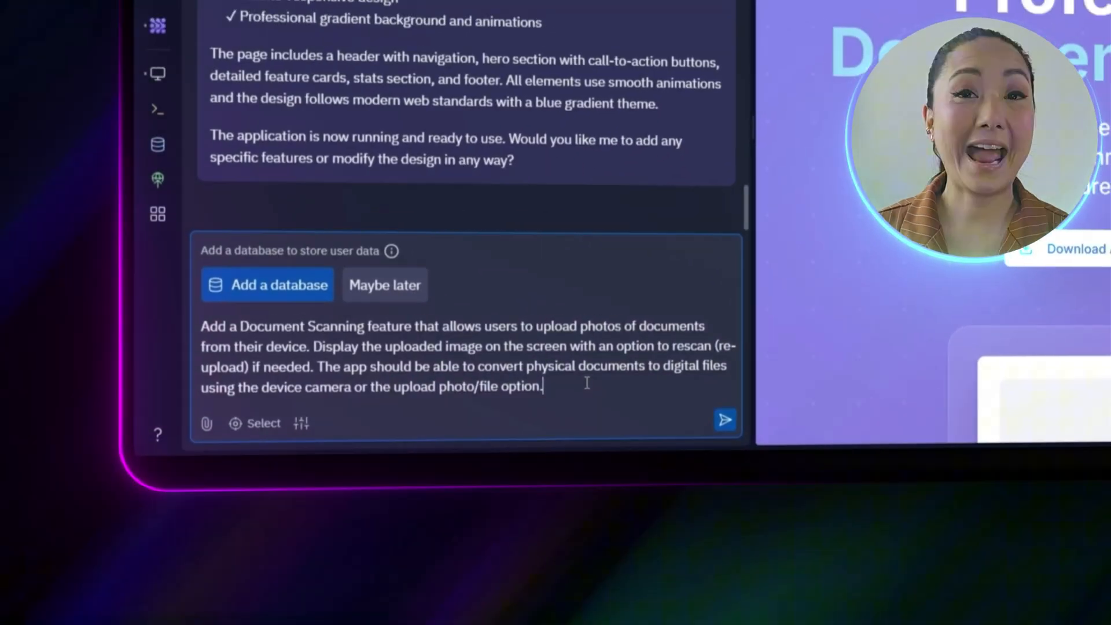
- Send the agent the photo-upload scanning request with image preview and rescan
click(724, 419)
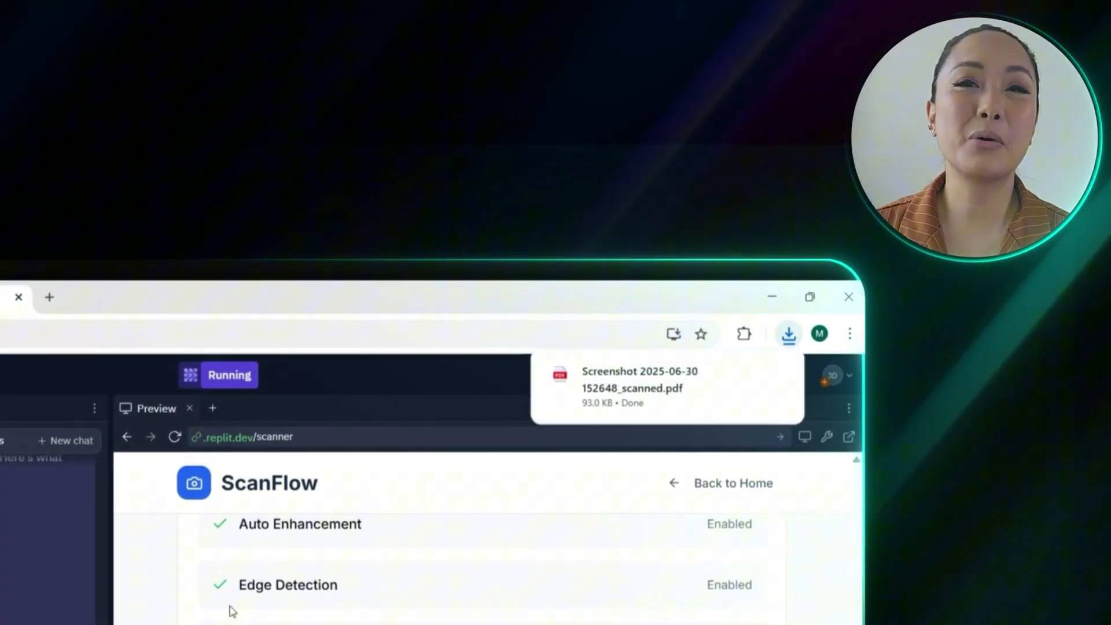
- Check the downloaded PDF and report to the agent that it won't open
click(640, 386)
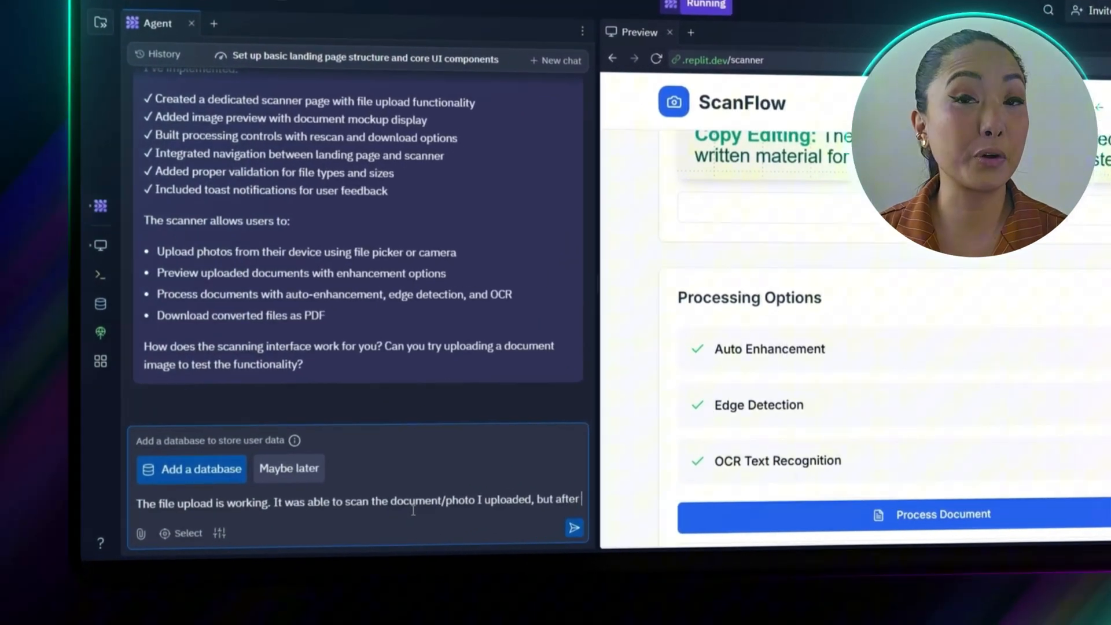
text(downloading, I can't open the downloaded pdf file)
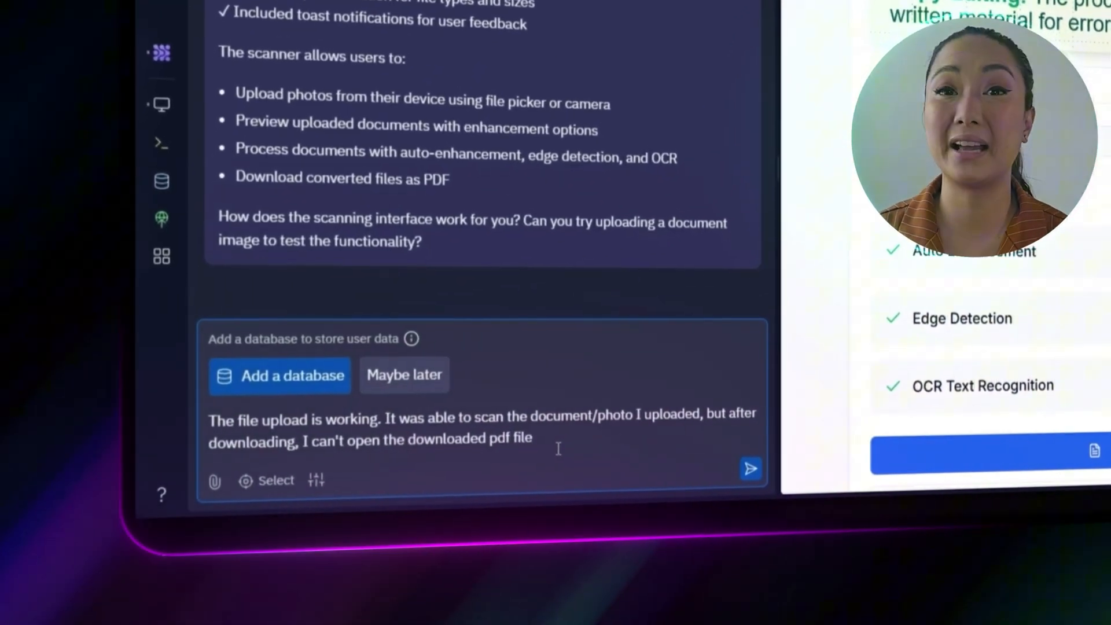
click(750, 468)
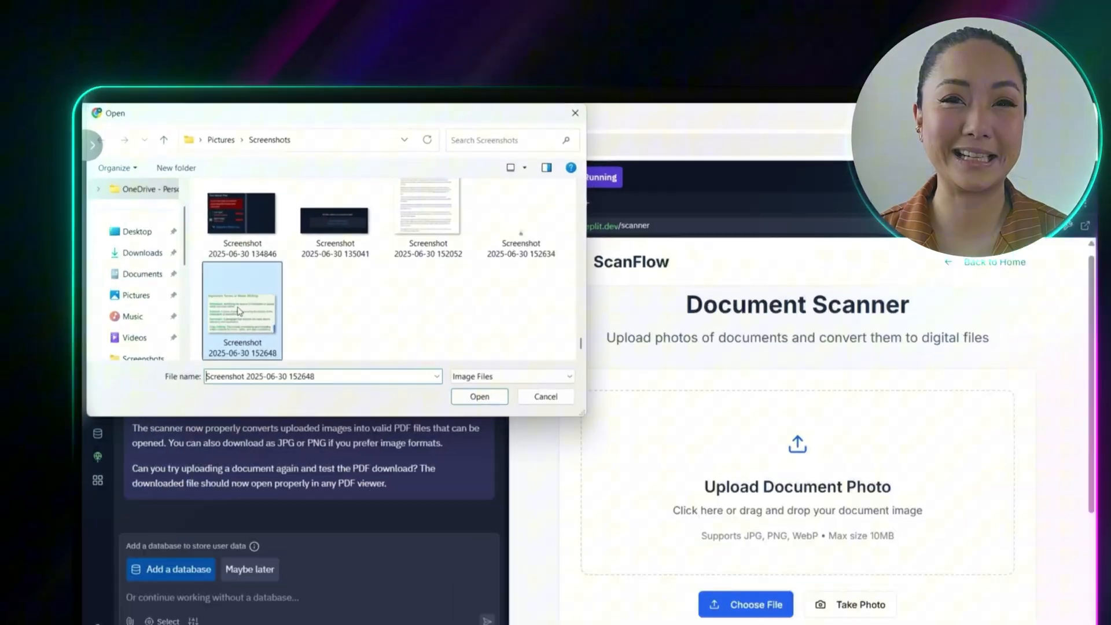
- Upload the News Writing screenshot and download the scan as a PDF
click(480, 396)
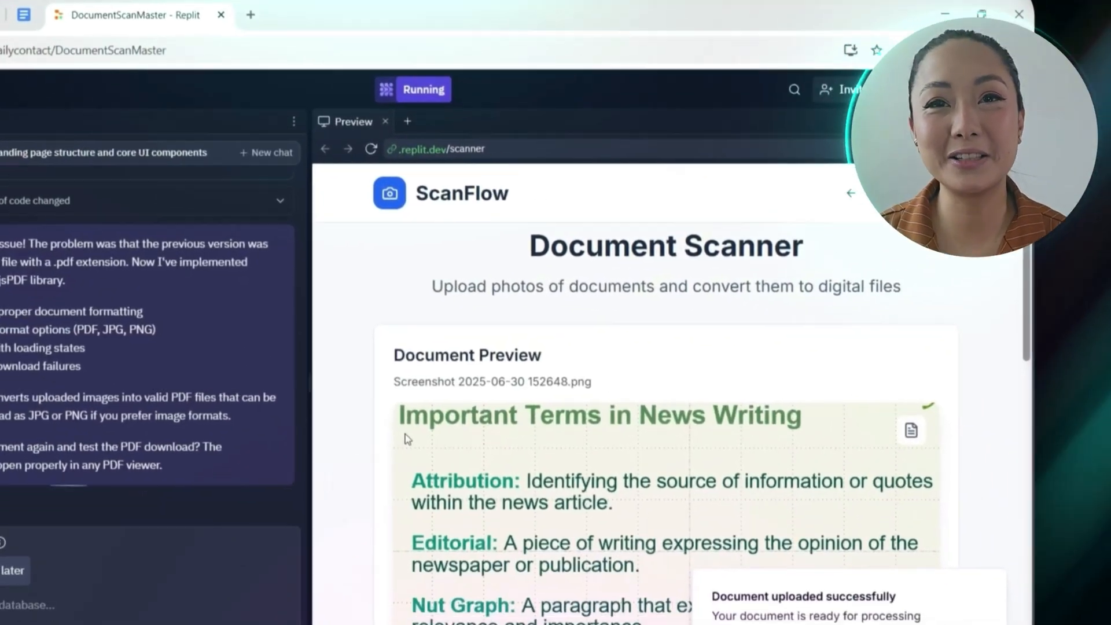
scroll(down, 3)
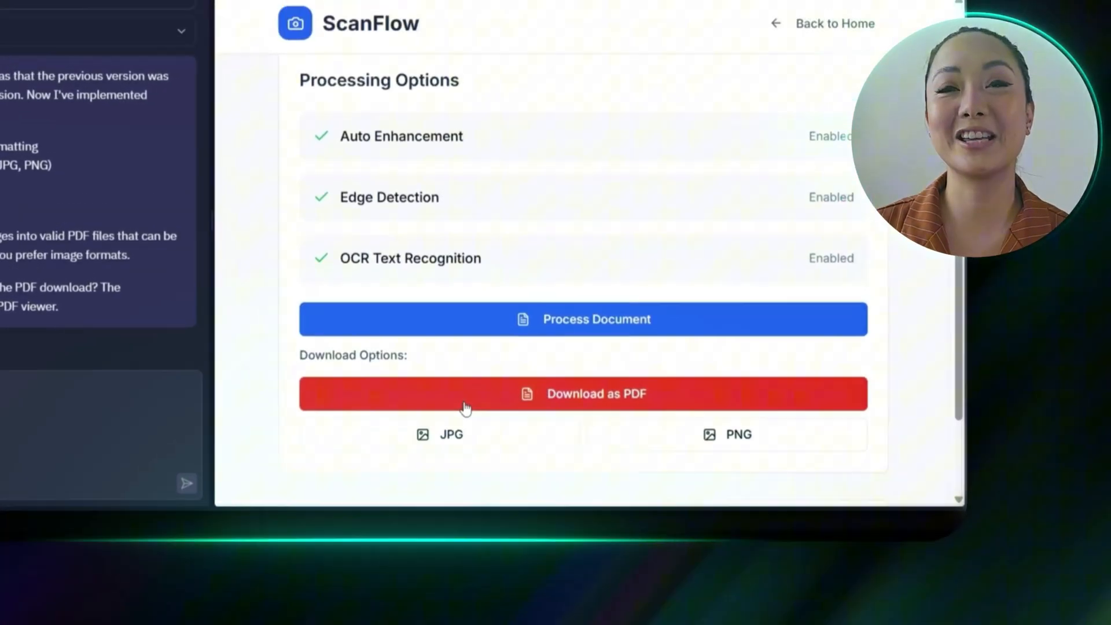
click(583, 394)
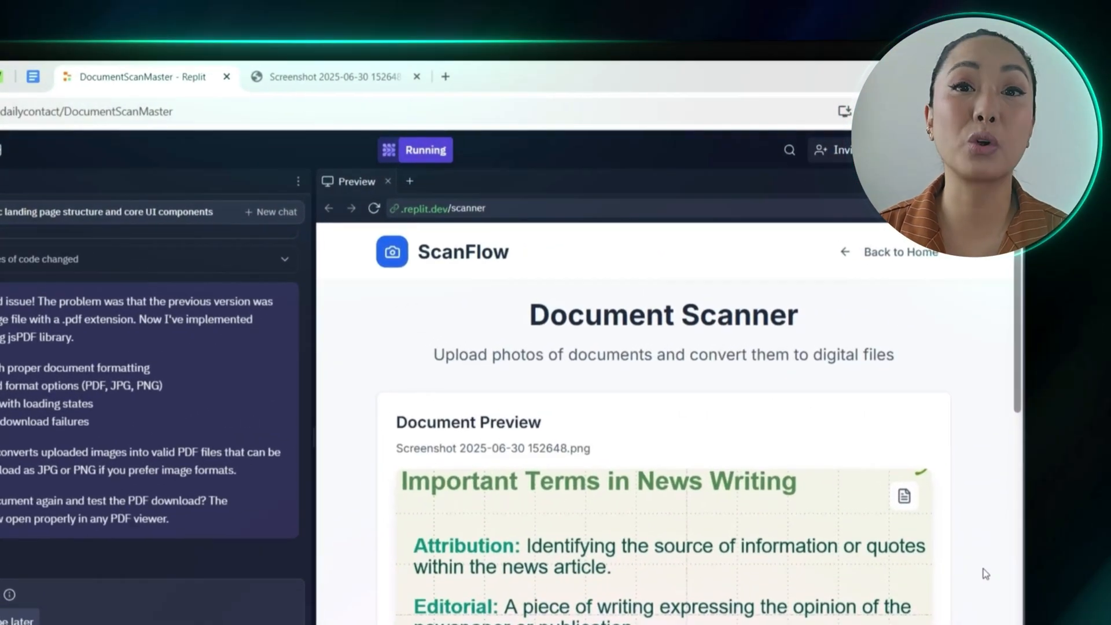
scroll(down, 3)
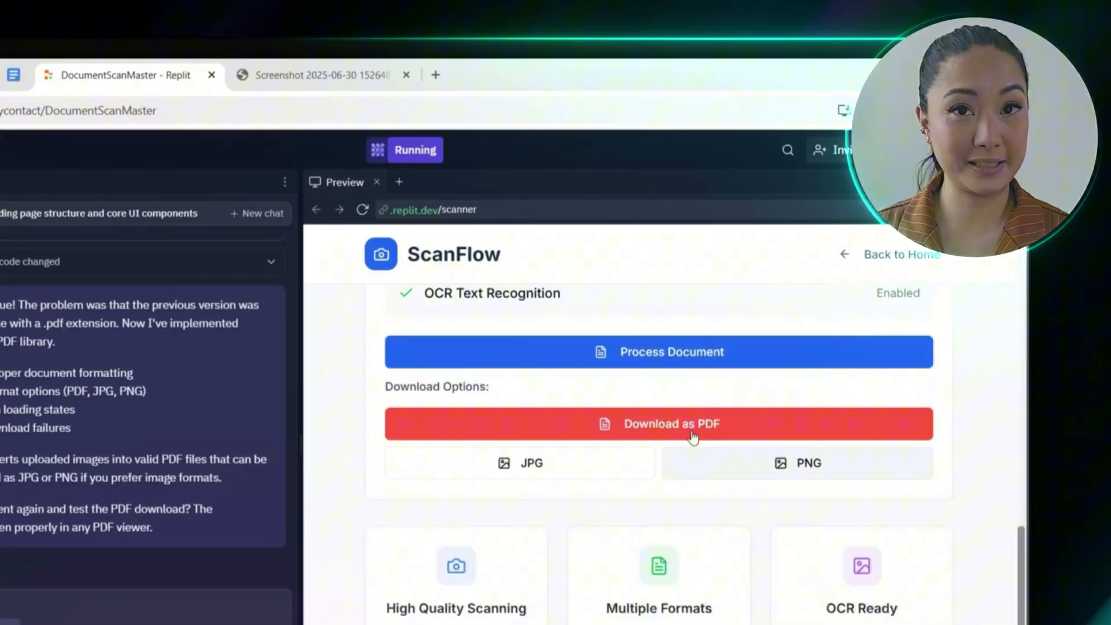
click(659, 352)
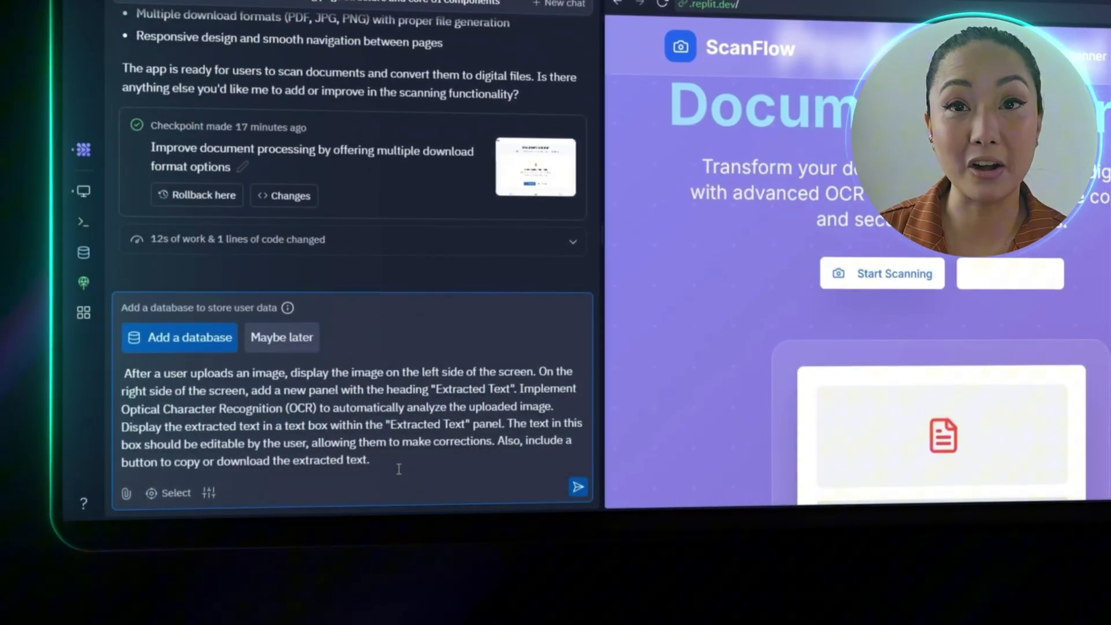
- Scroll through the agent chat while requesting the editable Extracted Text panel
scroll(down, 3)
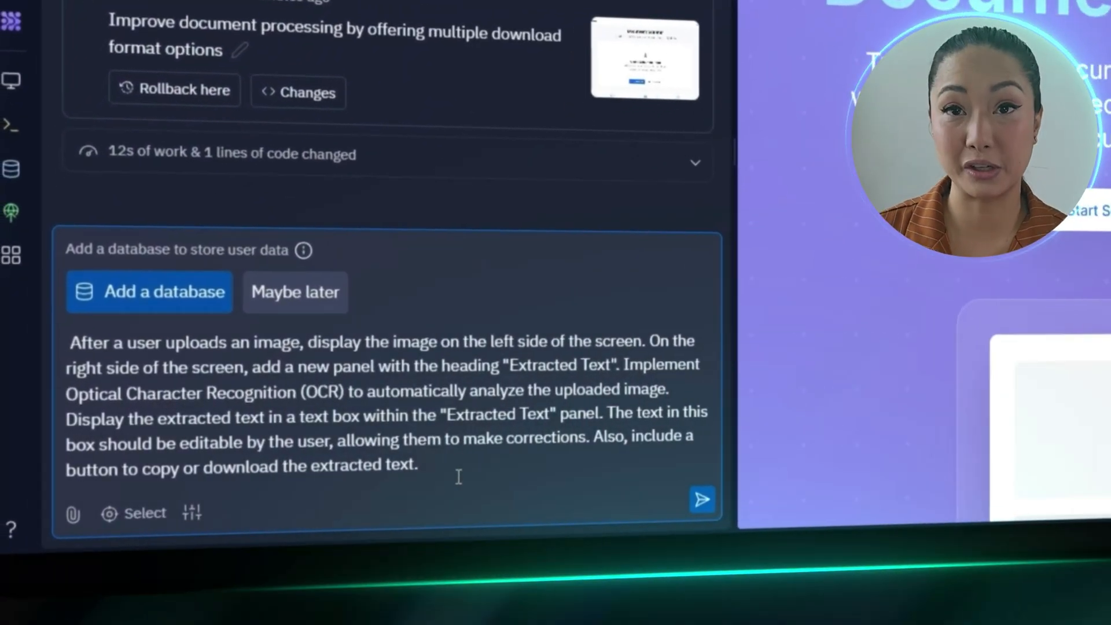
scroll(down, 3)
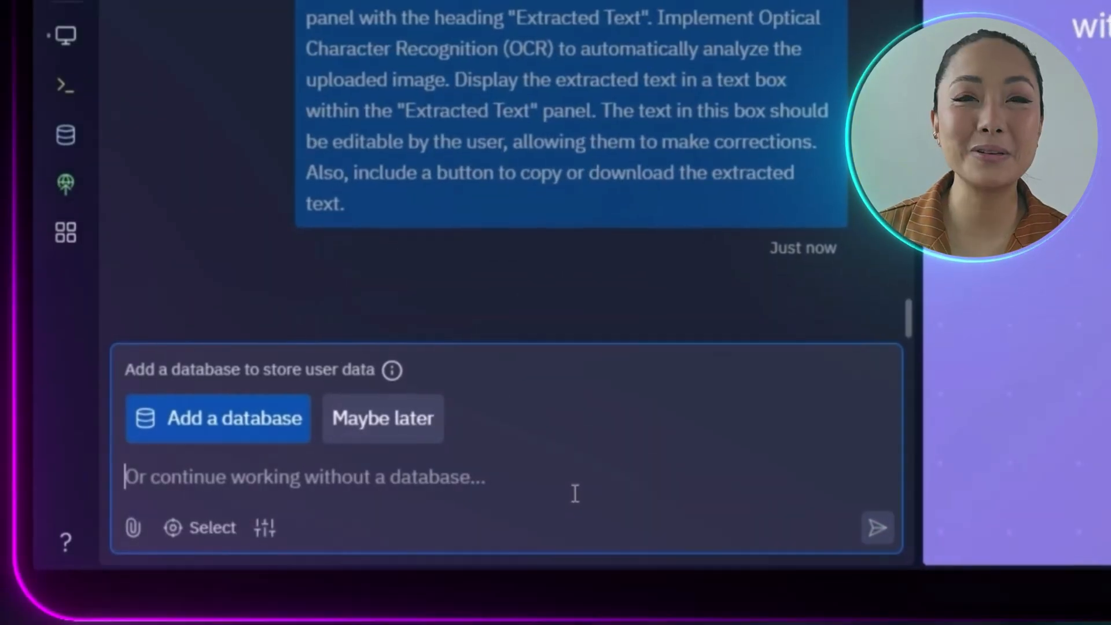
- Pick a document image on the Document Scanner page to test OCR
click(382, 418)
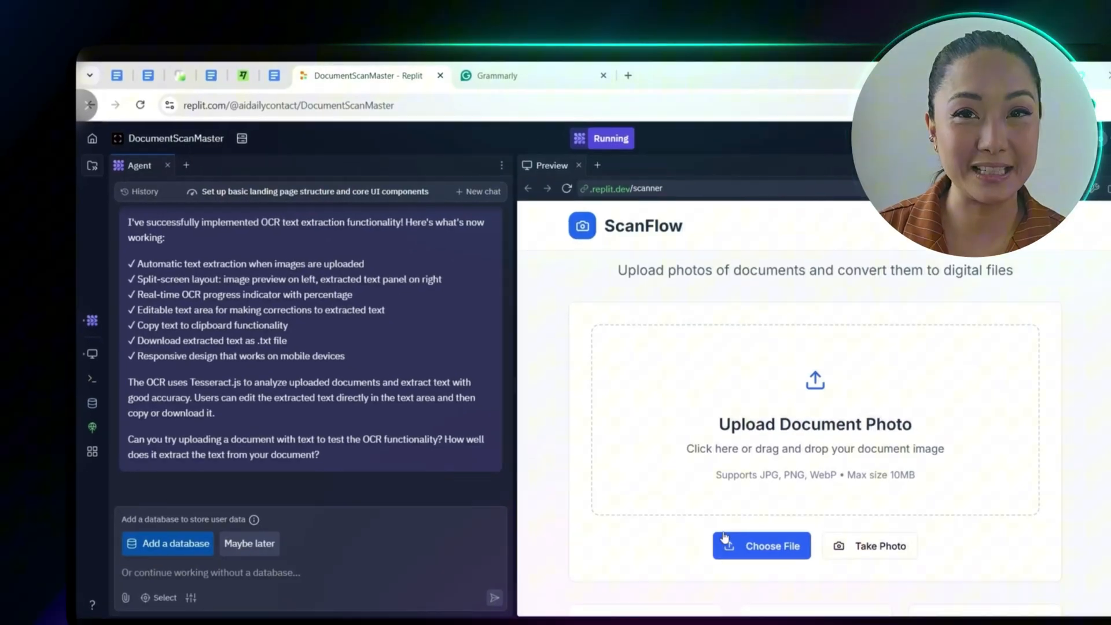
click(762, 546)
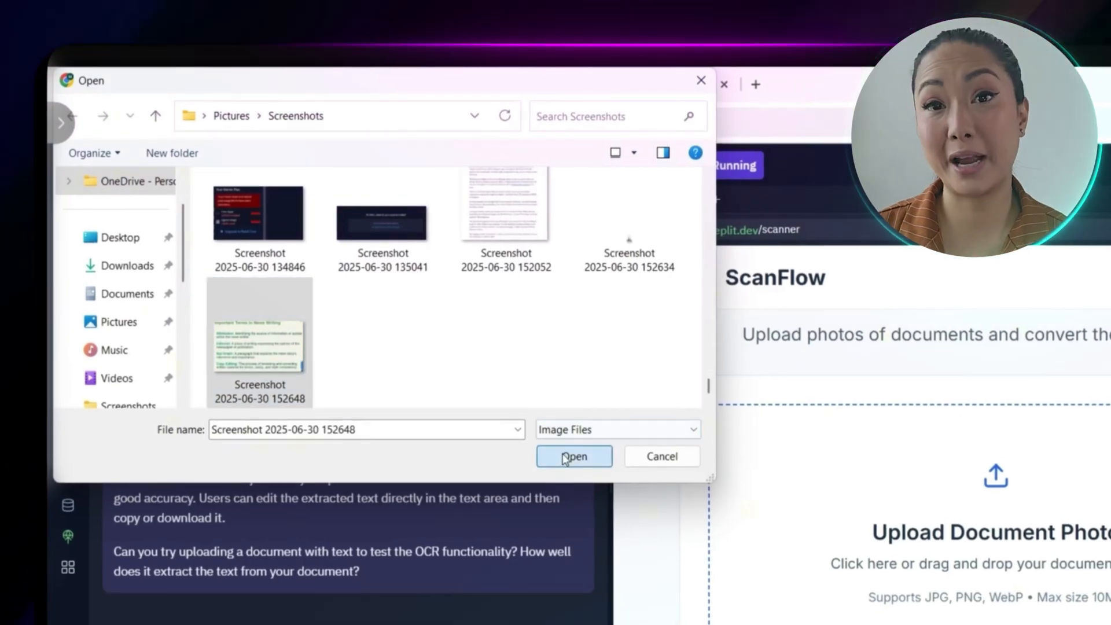
- Upload the News Writing terms screenshot and copy its extracted OCR text
click(575, 456)
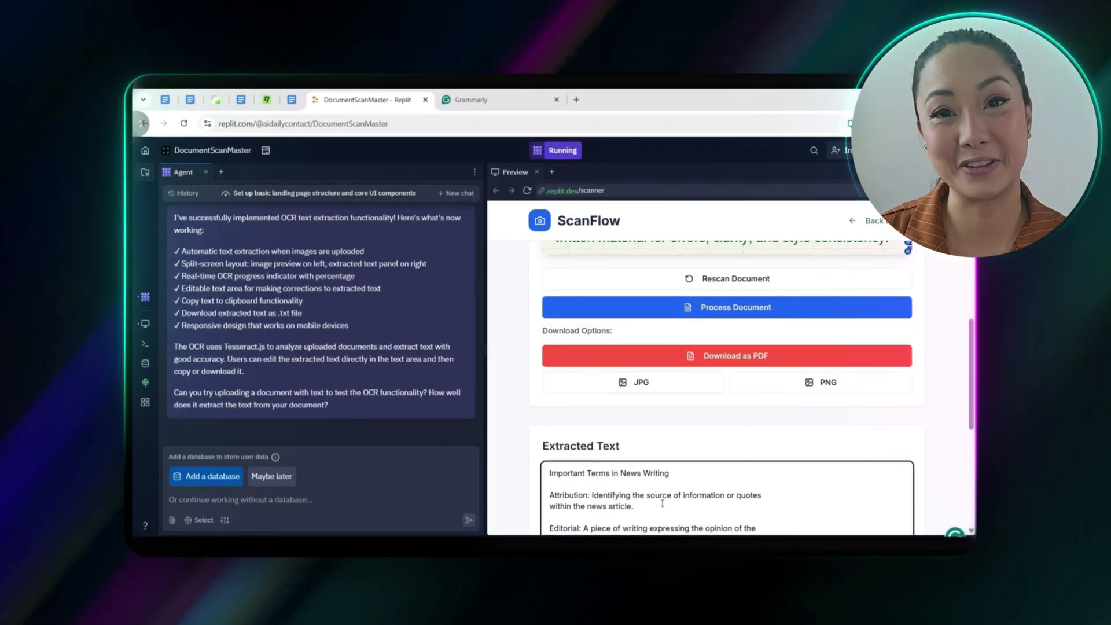
click(645, 455)
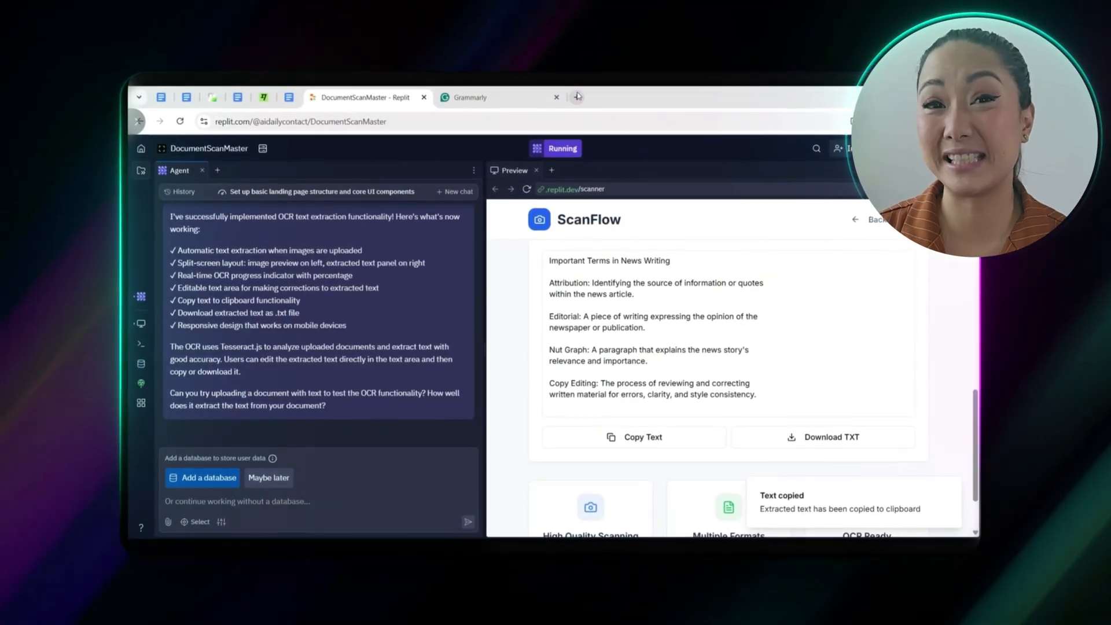
click(787, 544)
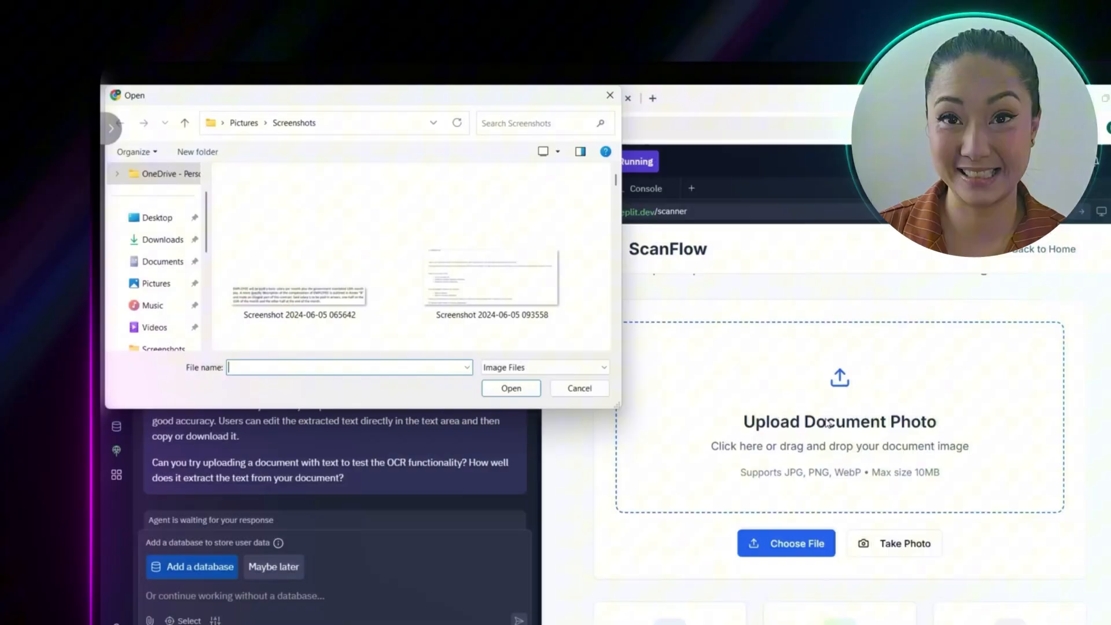
- Upload the handwritten note photo from Downloads and view its Extracted Text
click(160, 239)
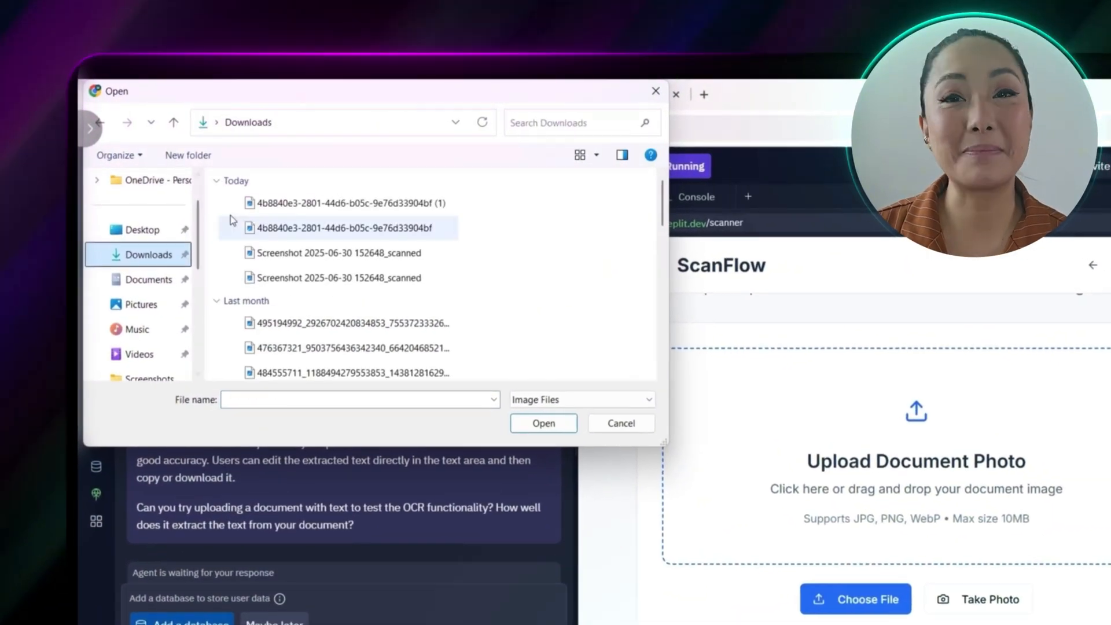
click(596, 155)
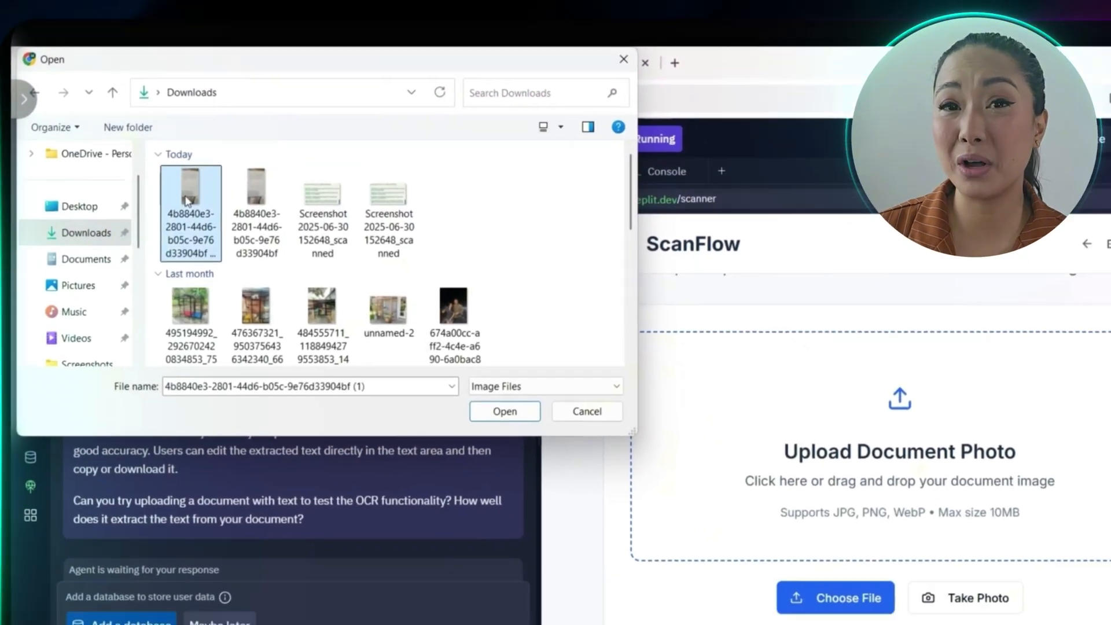
click(505, 411)
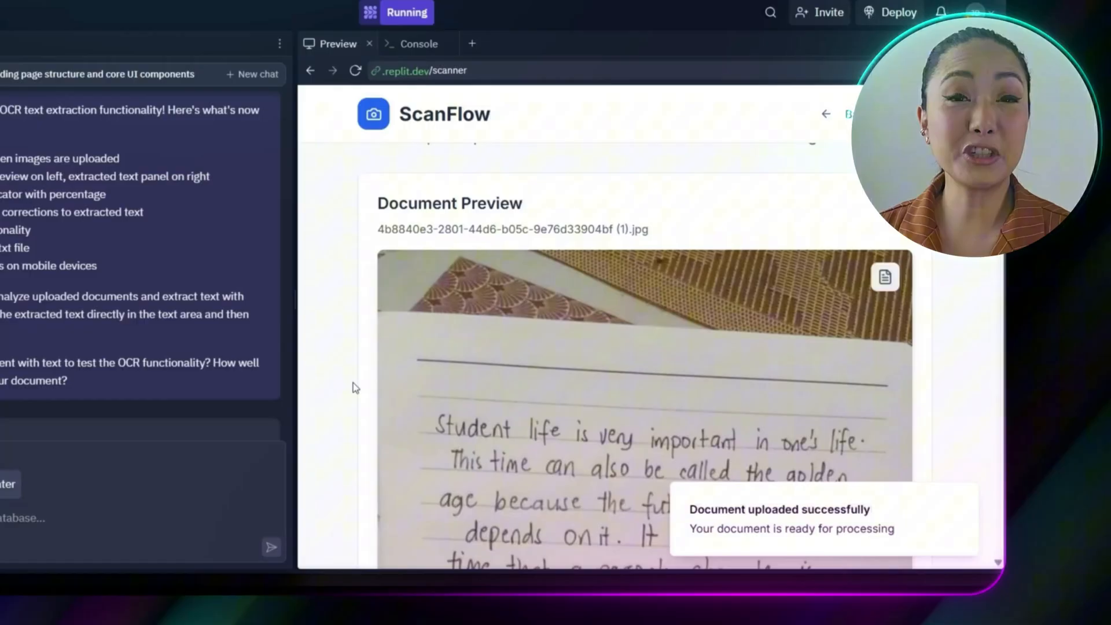
scroll(down, 3)
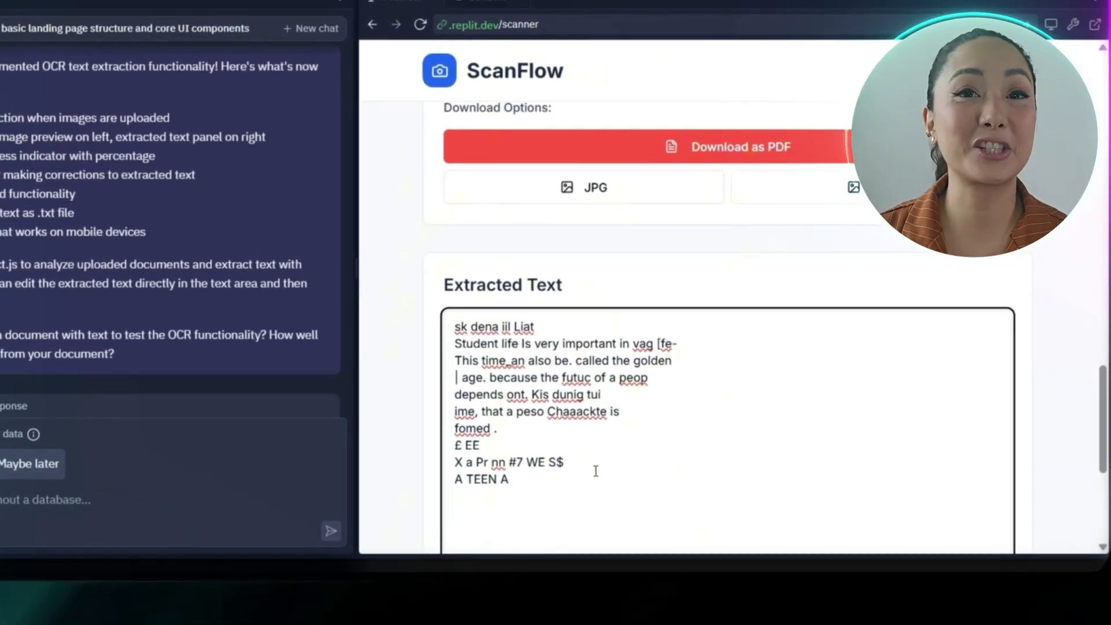
scroll(down, 3)
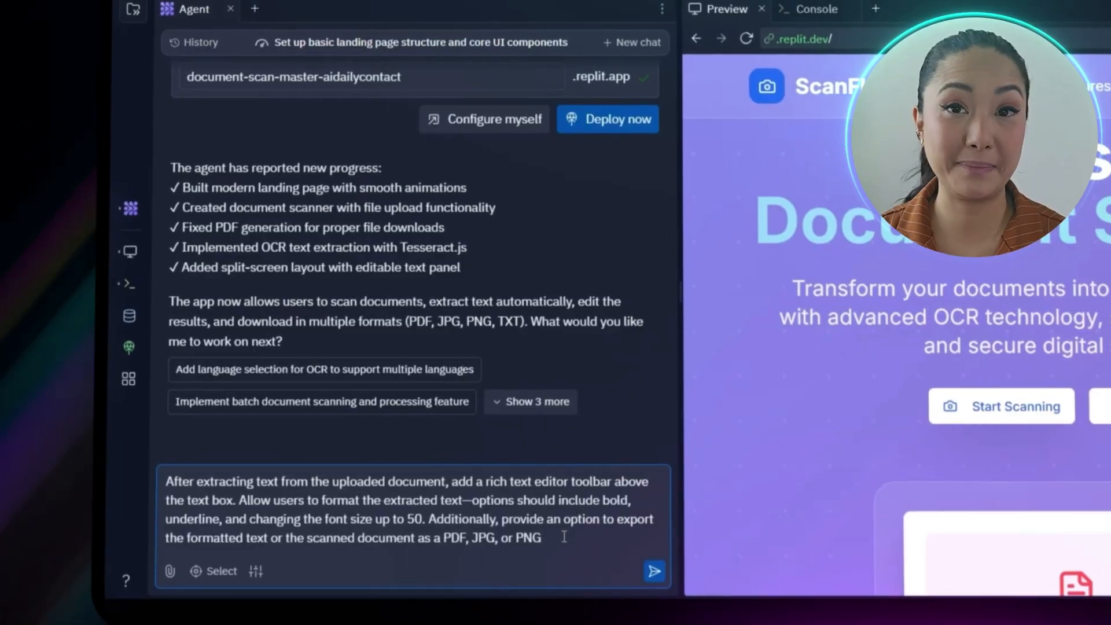
- Send the bold/underline/font-size toolbar and PDF, JPG, PNG export request
click(653, 571)
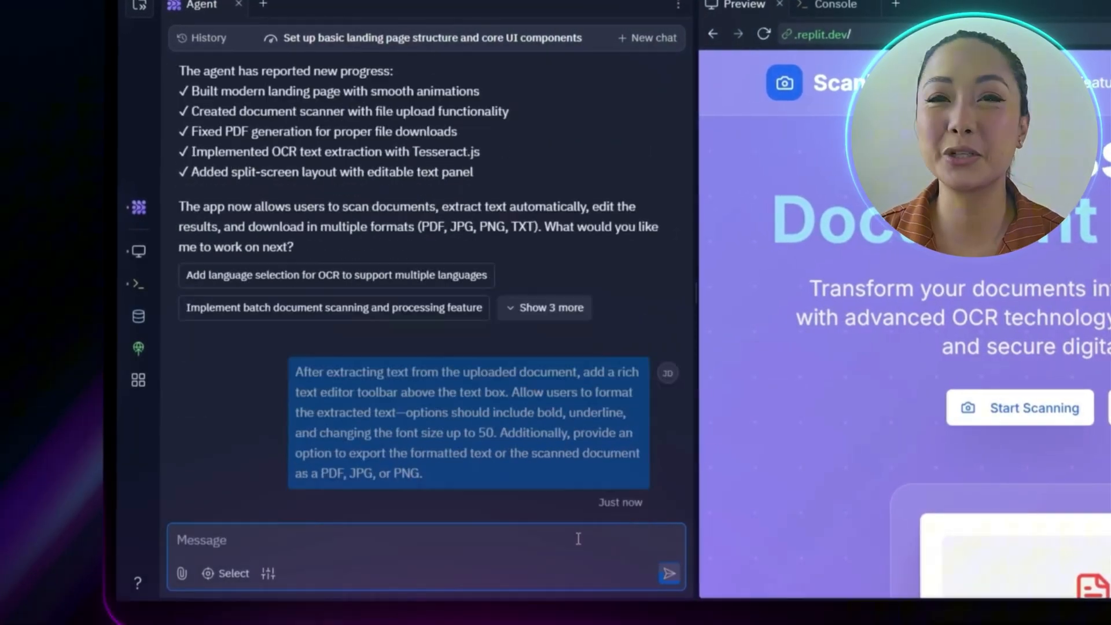
click(667, 574)
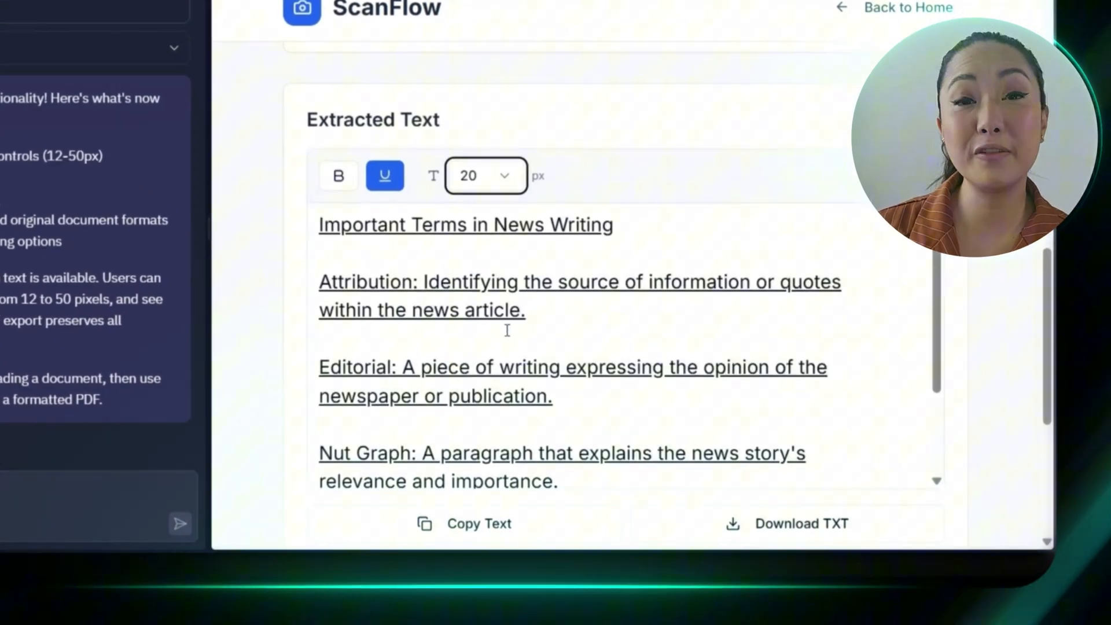
- Underline the extracted news terms text at size 20 and export it as a PDF
click(338, 174)
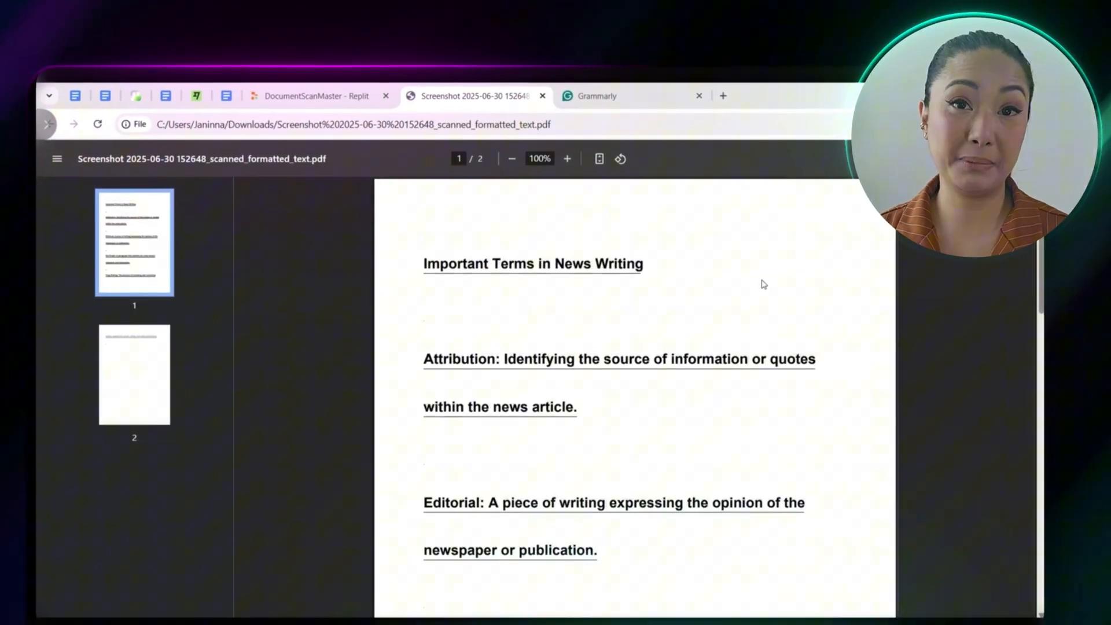
click(320, 95)
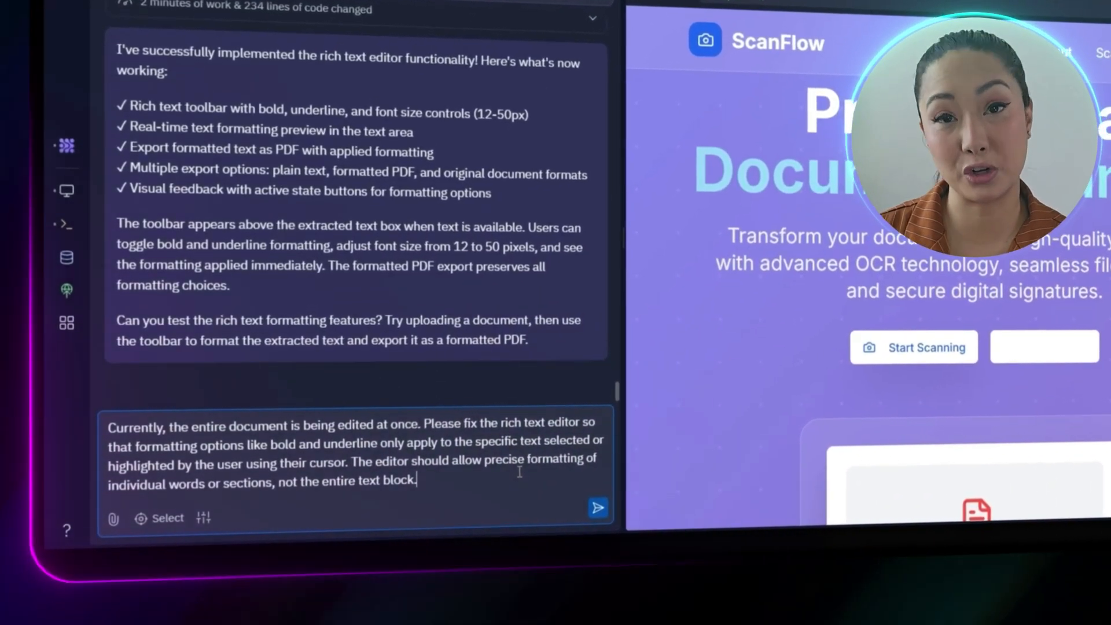
- Send the Agent the request to apply bold and underline only to selected text
scroll(down, 3)
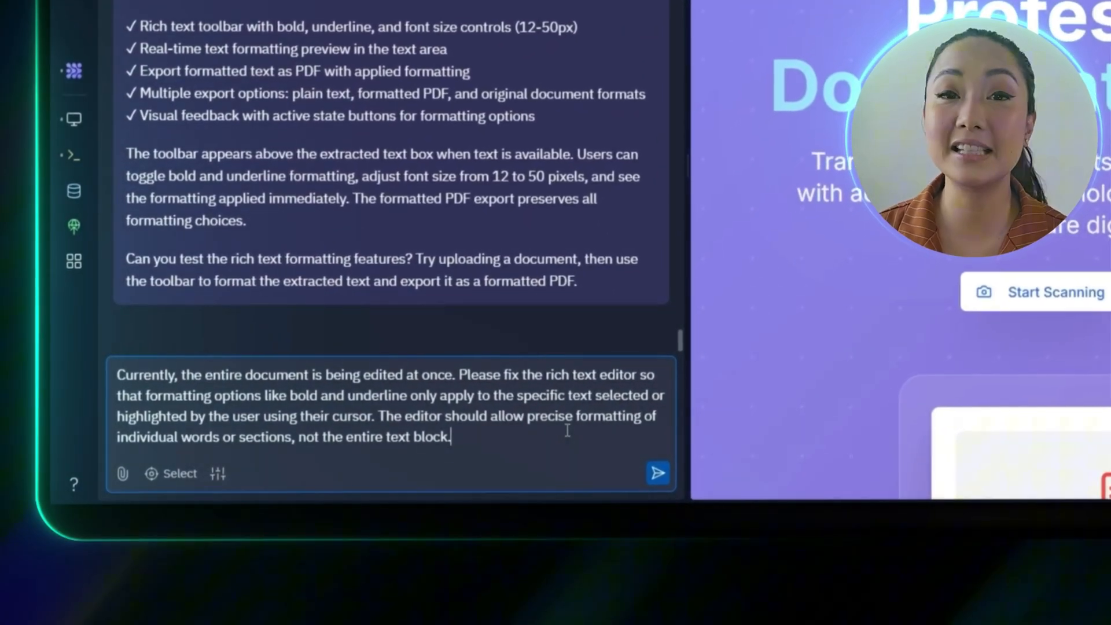
click(656, 473)
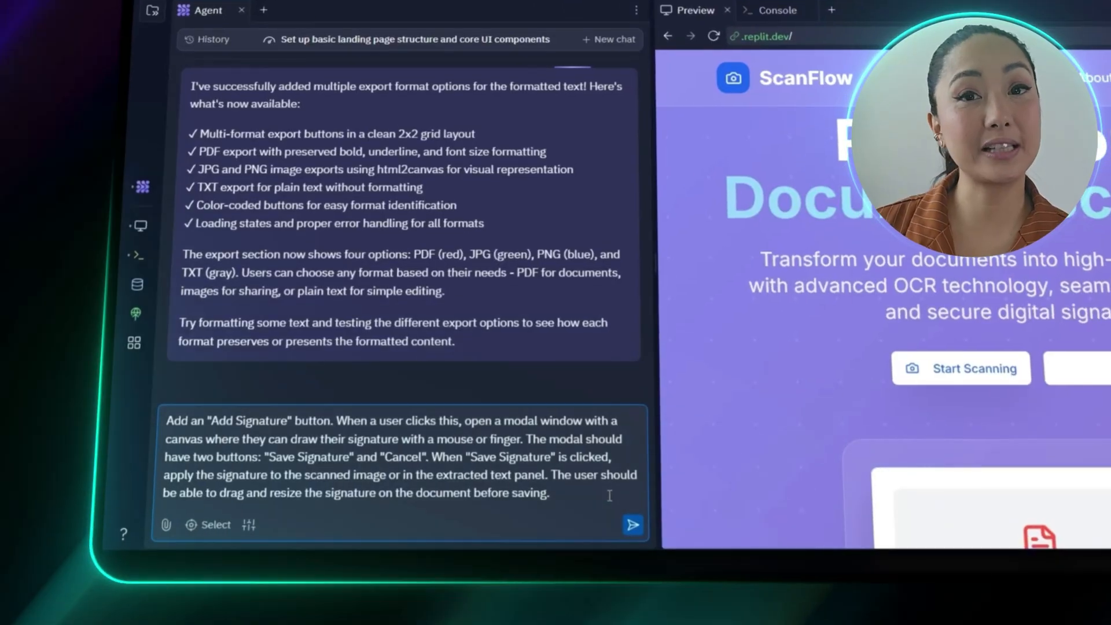
- Send the Agent the signature request: drawing canvas, save/cancel, draggable and resizable signature
scroll(down, 3)
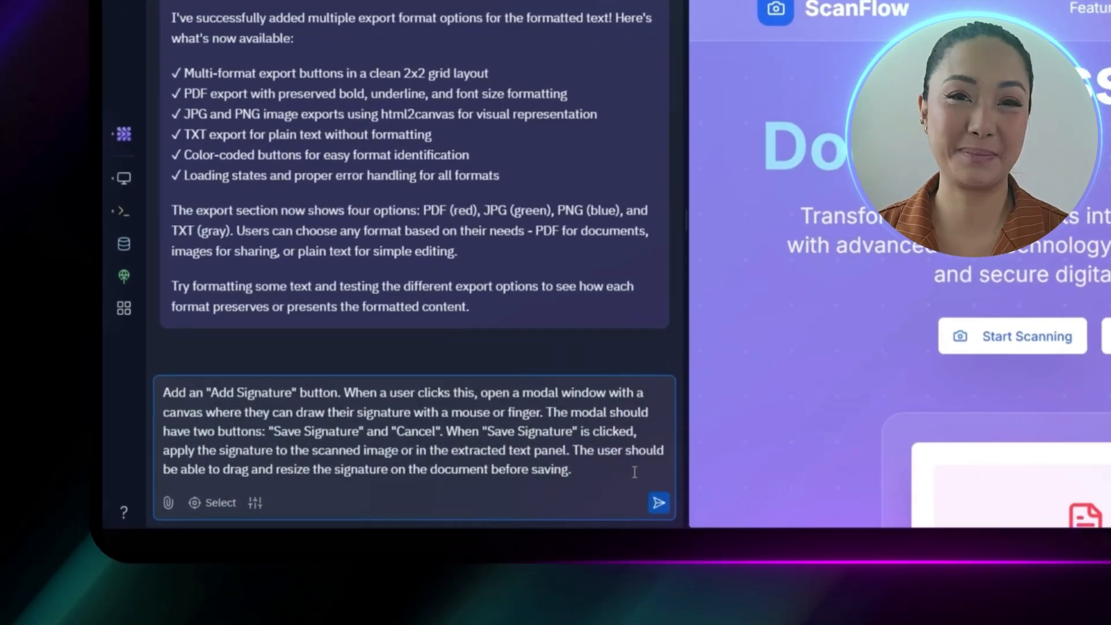
scroll(down, 3)
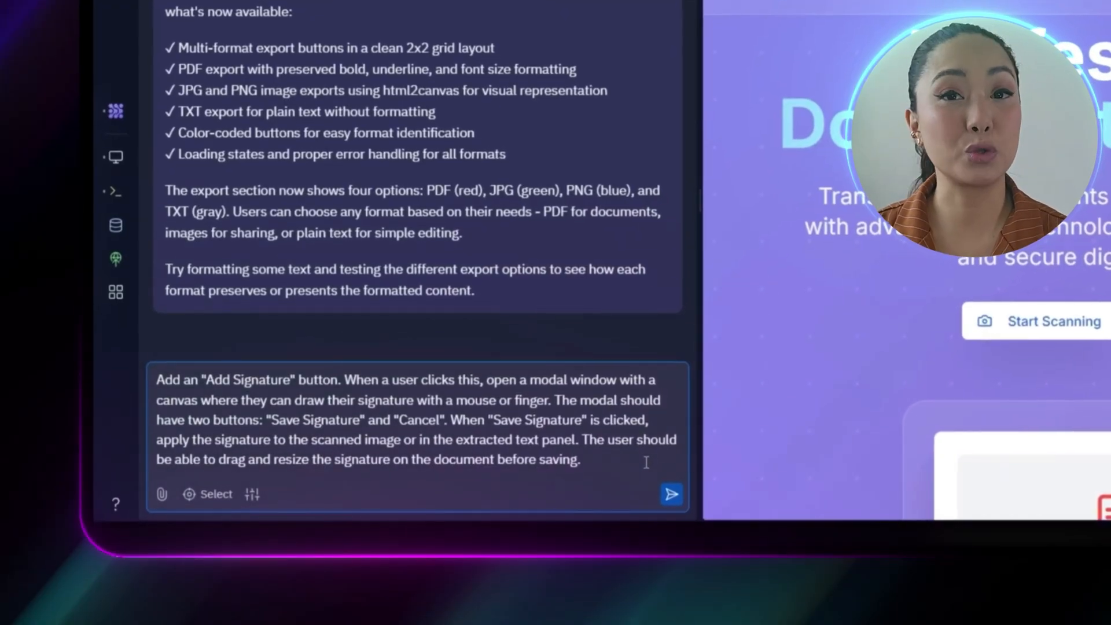
scroll(down, 3)
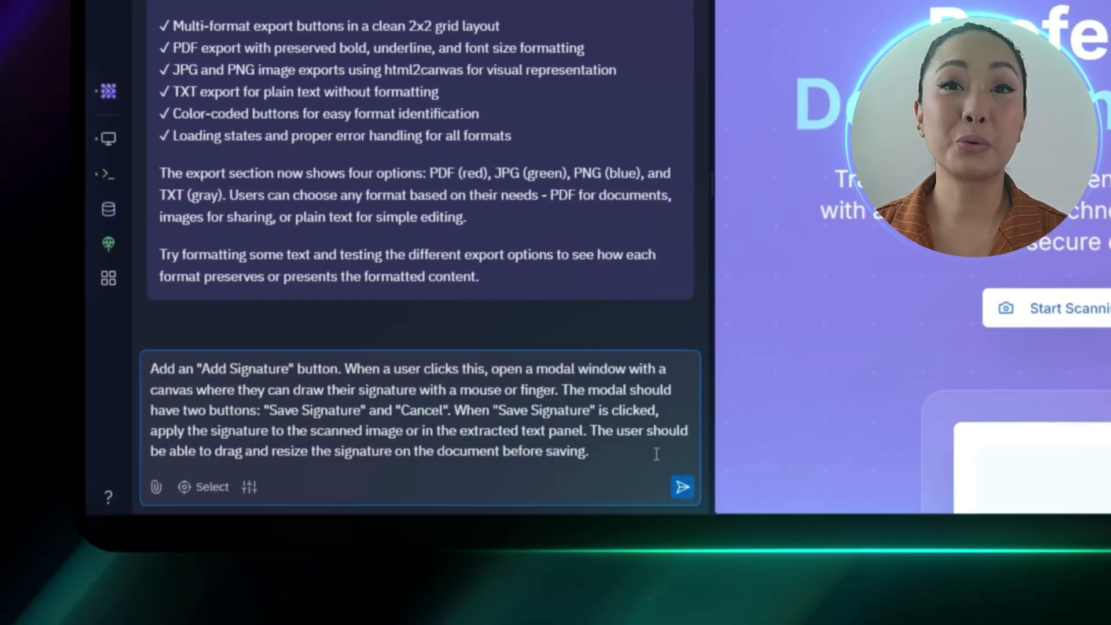
click(682, 486)
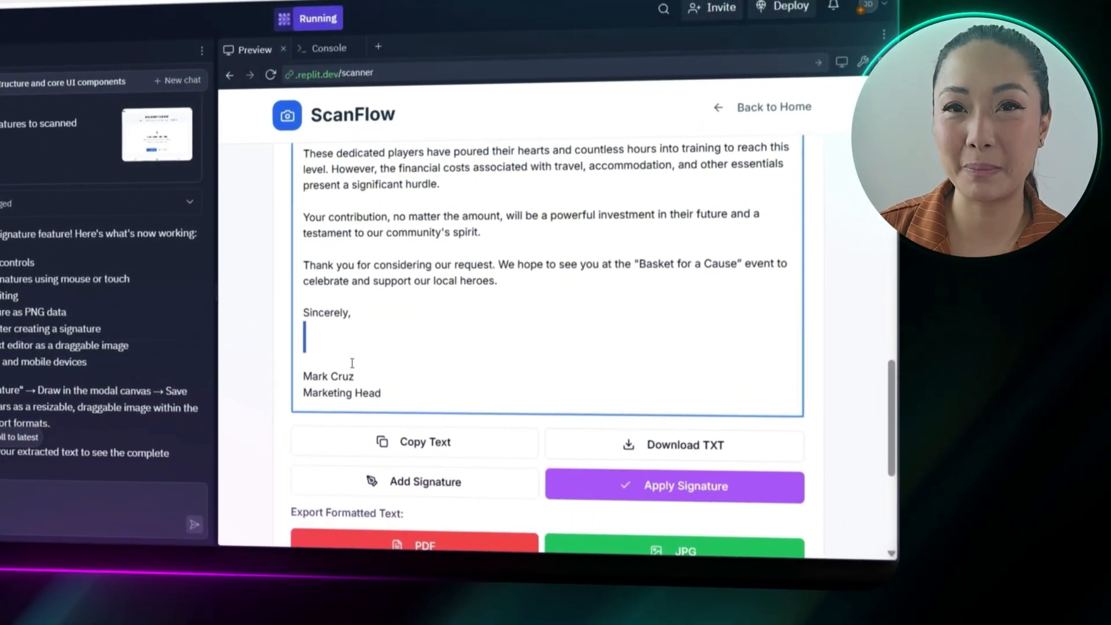
- Apply the saved signature below 'Sincerely,' in the letter and dismiss the confirmation toast
click(685, 486)
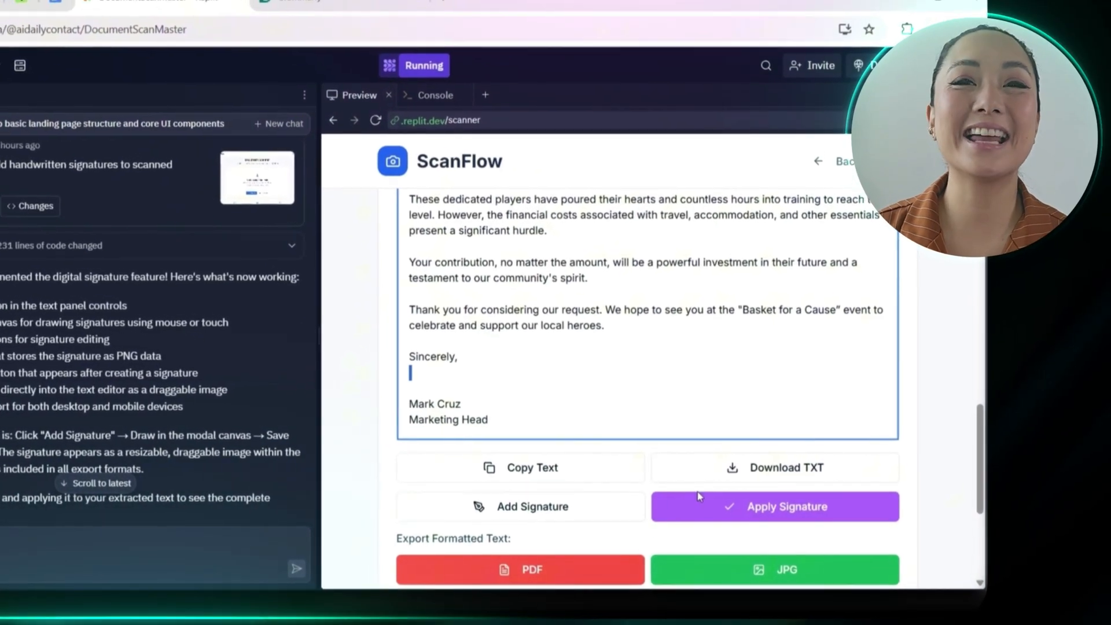
click(774, 506)
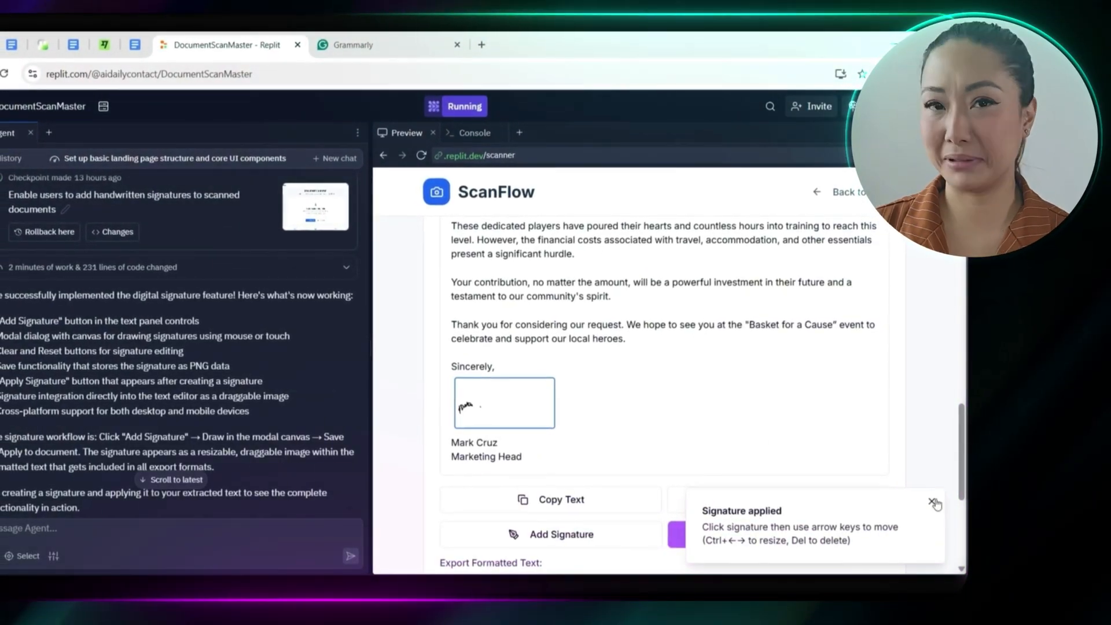
click(935, 502)
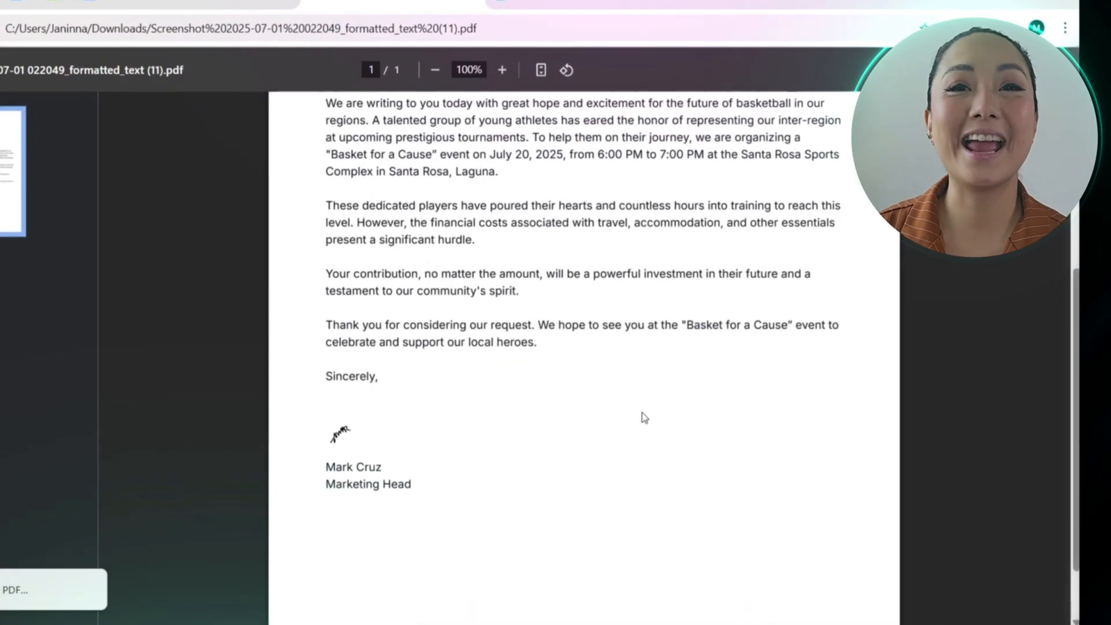
scroll(down, 3)
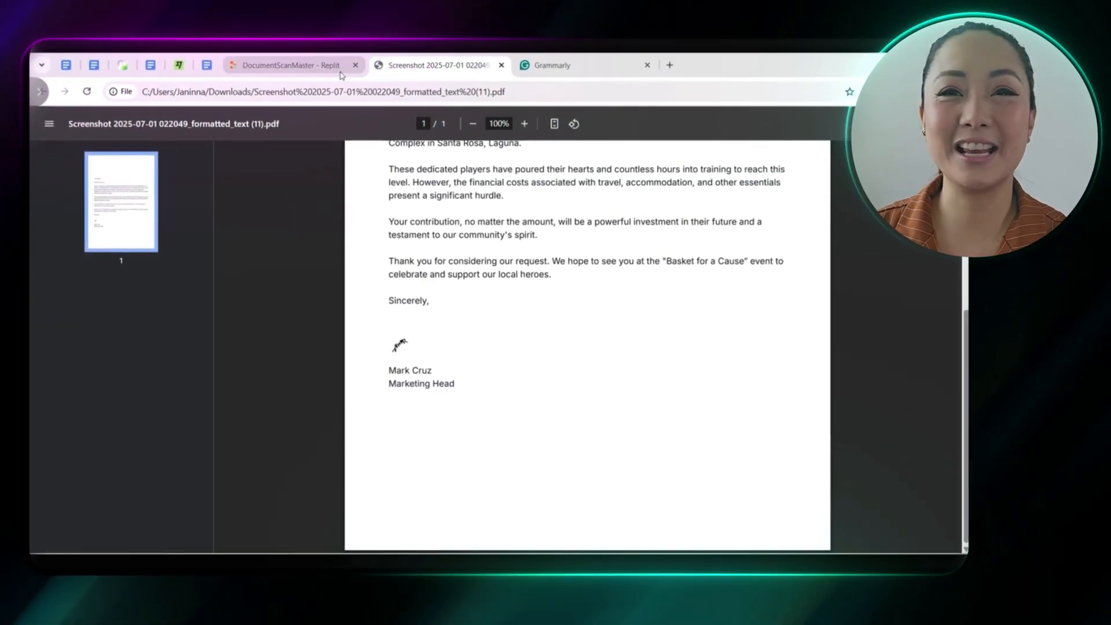
- Return to the Replit project tab to request accounts and scan history
click(291, 65)
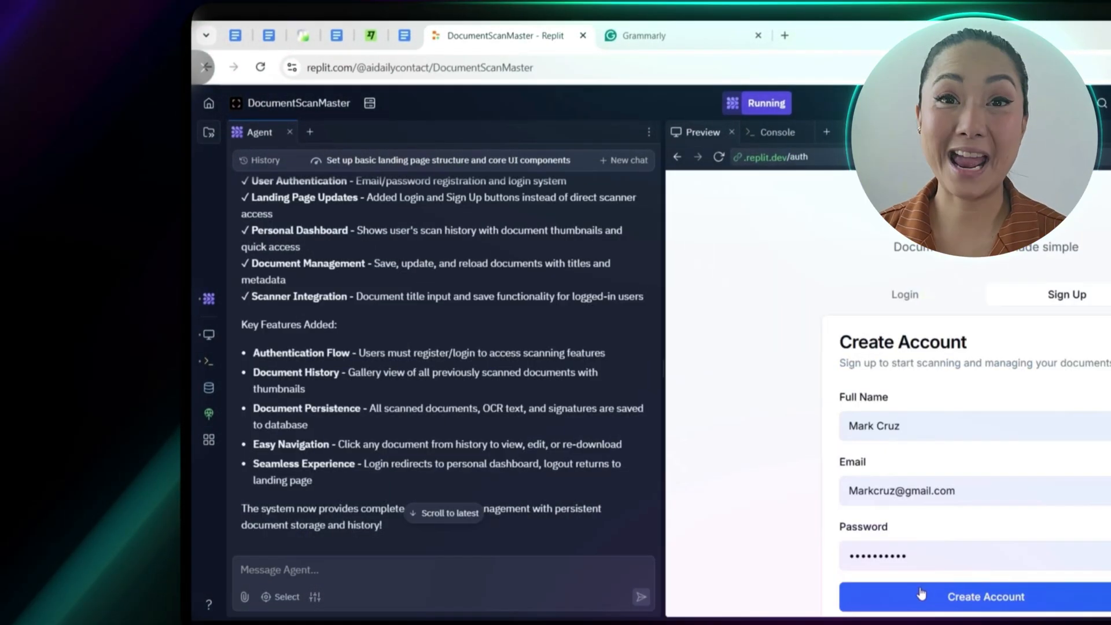
- Submit the new account, then log in with the existing email and password
click(985, 596)
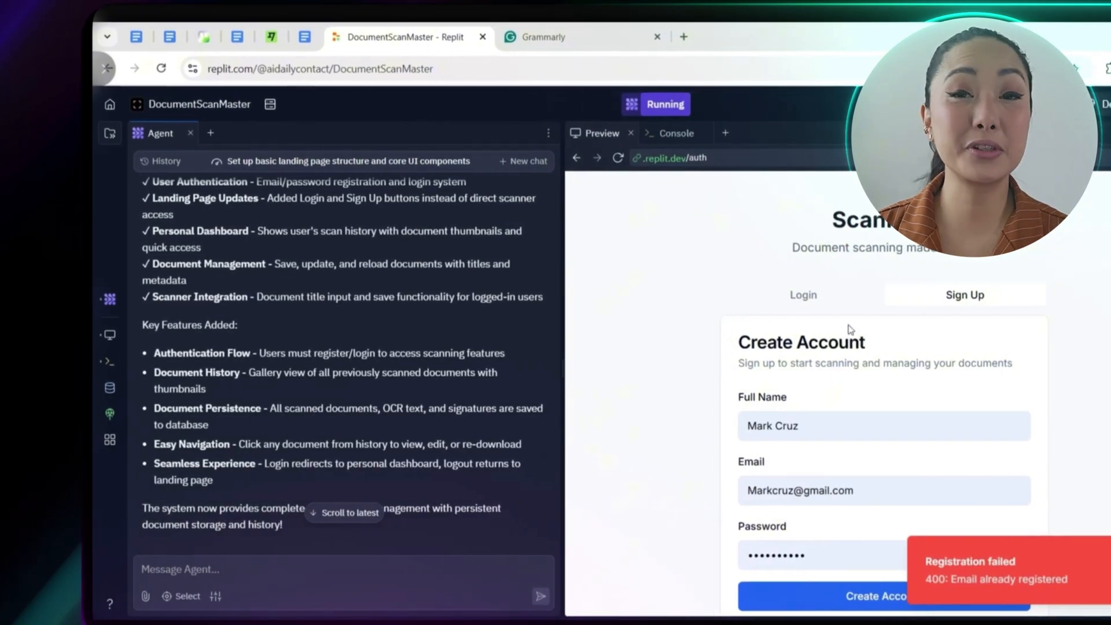
click(803, 294)
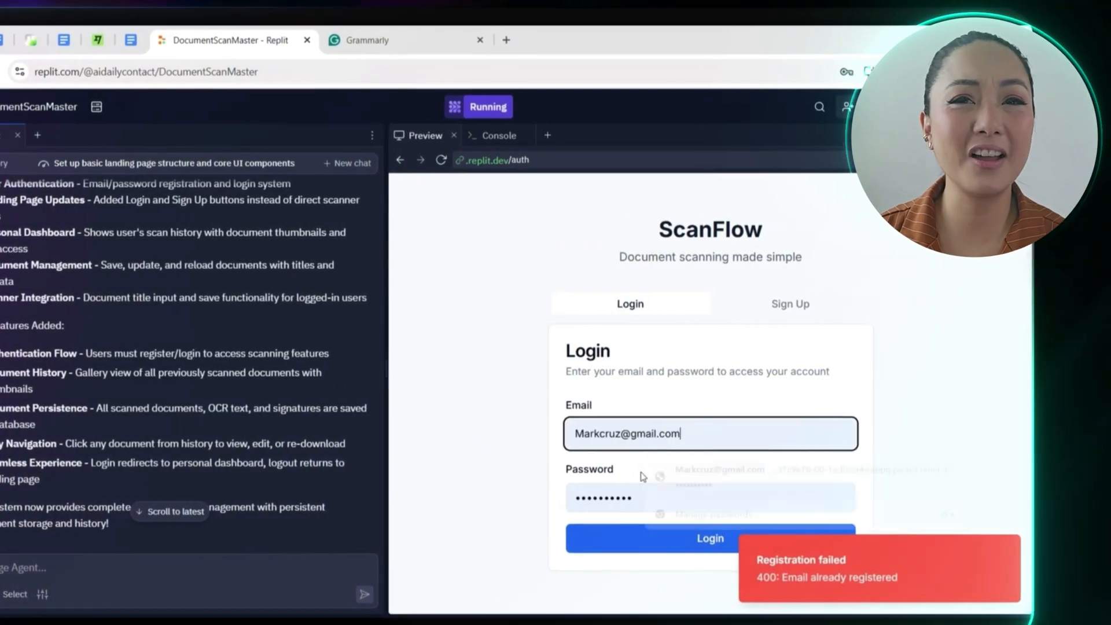
click(710, 539)
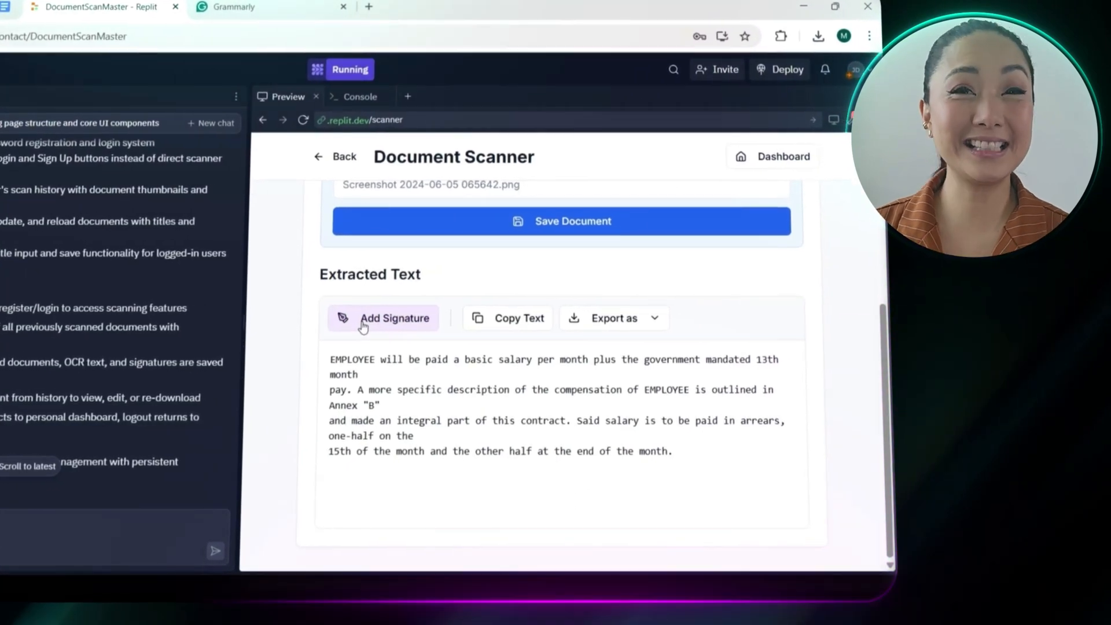
- Add a signature to the scanned contract and export it as a PDF
click(395, 318)
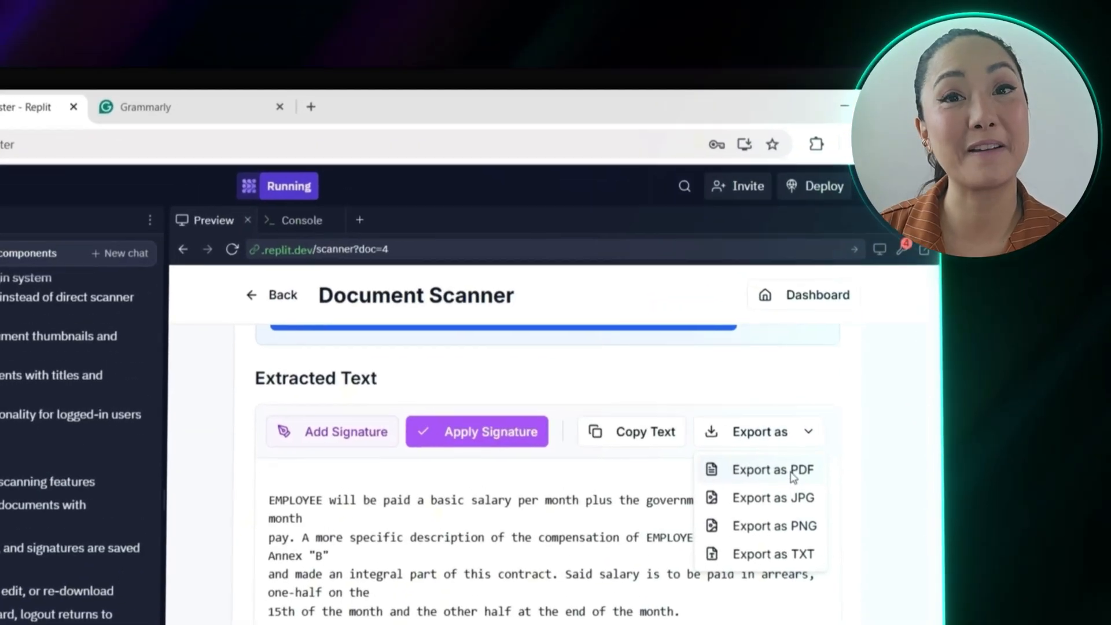
click(773, 469)
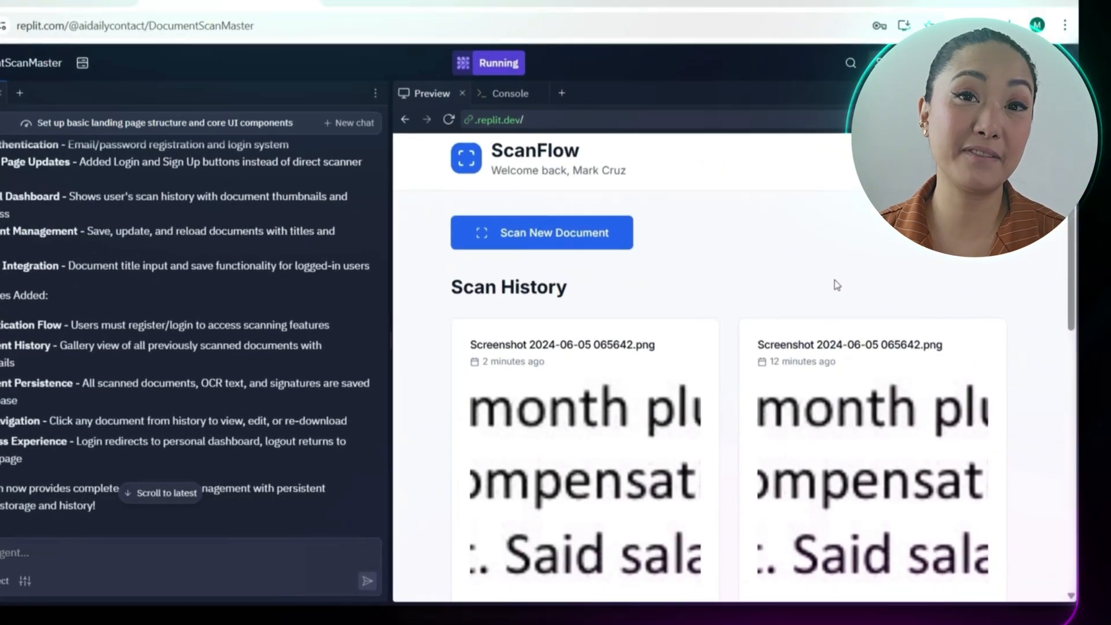
- Scroll through the saved scan and return to the dashboard
scroll(down, 3)
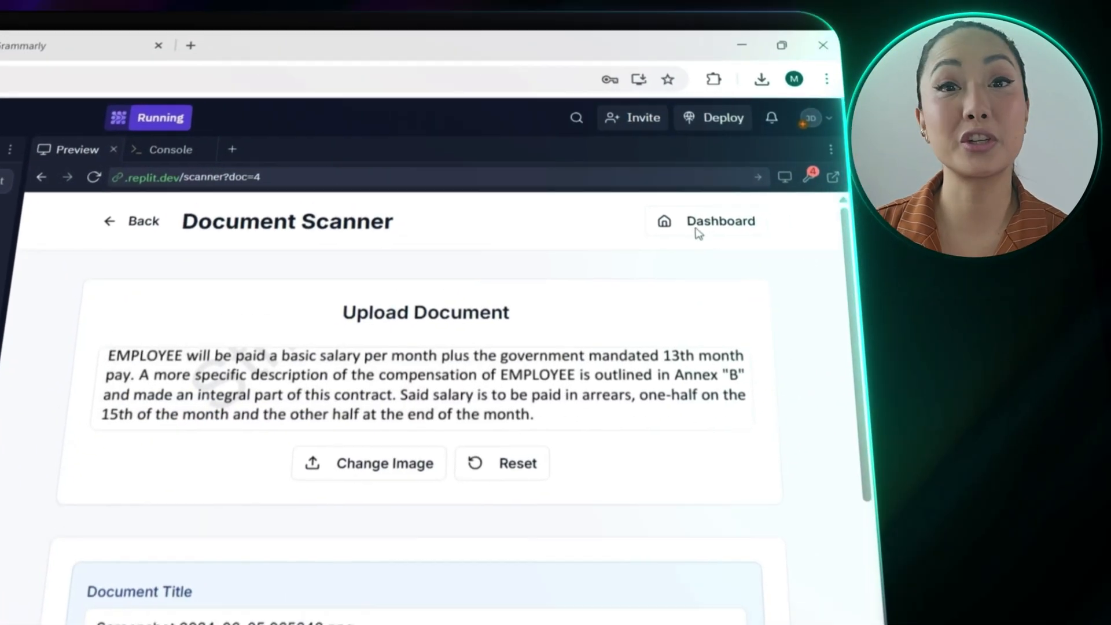
click(720, 221)
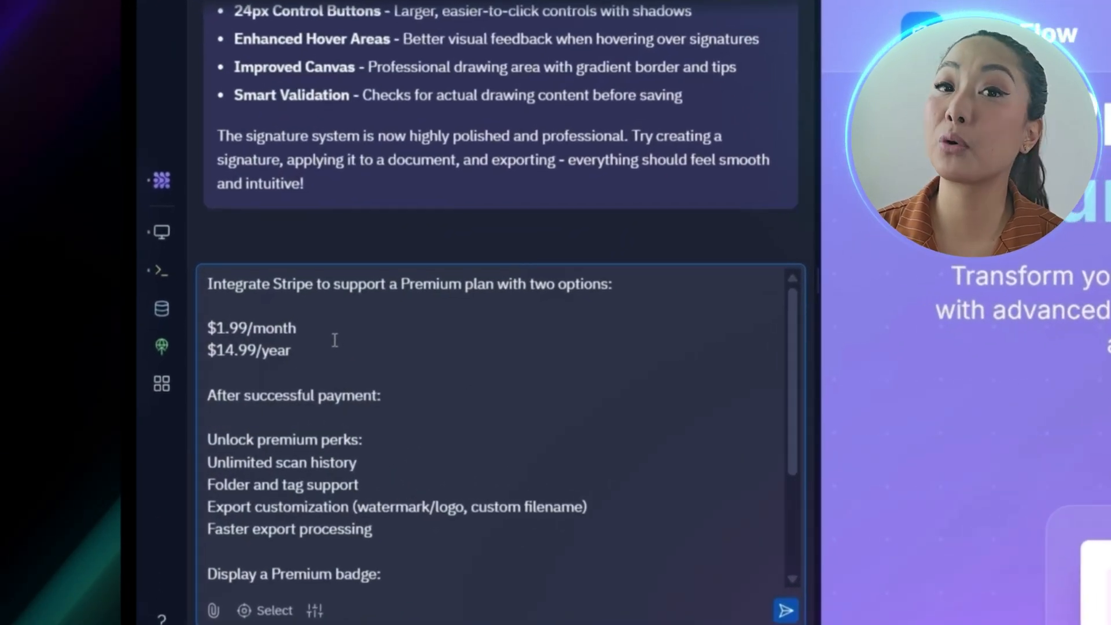
- Scroll the Agent chat to the Stripe secret key request
scroll(down, 3)
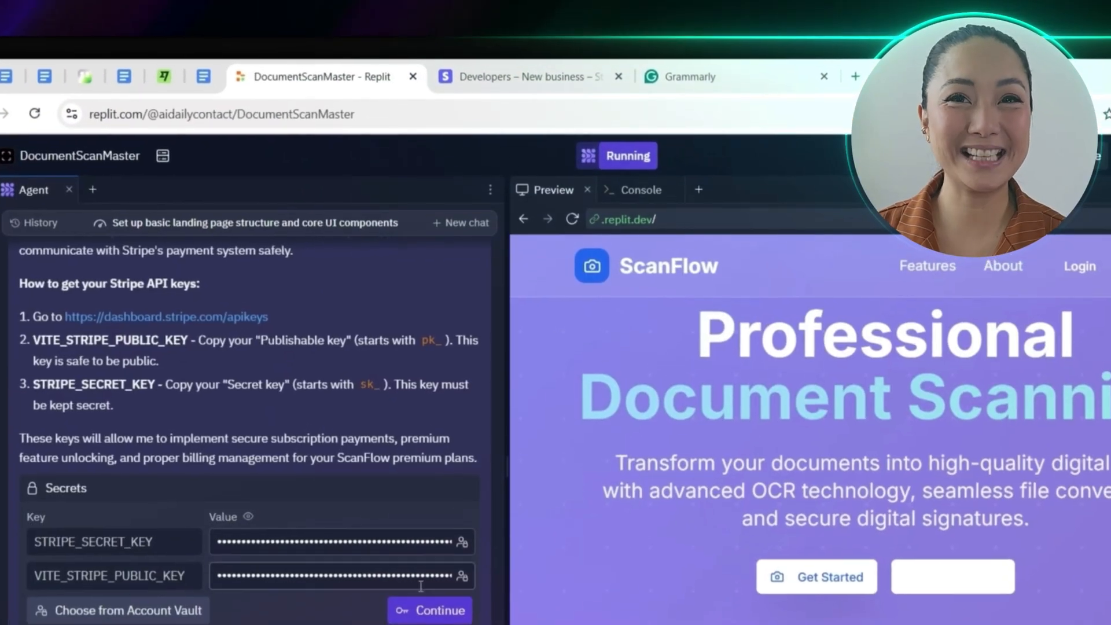
- Submit the entered Stripe secret and publishable keys to the Agent
click(430, 610)
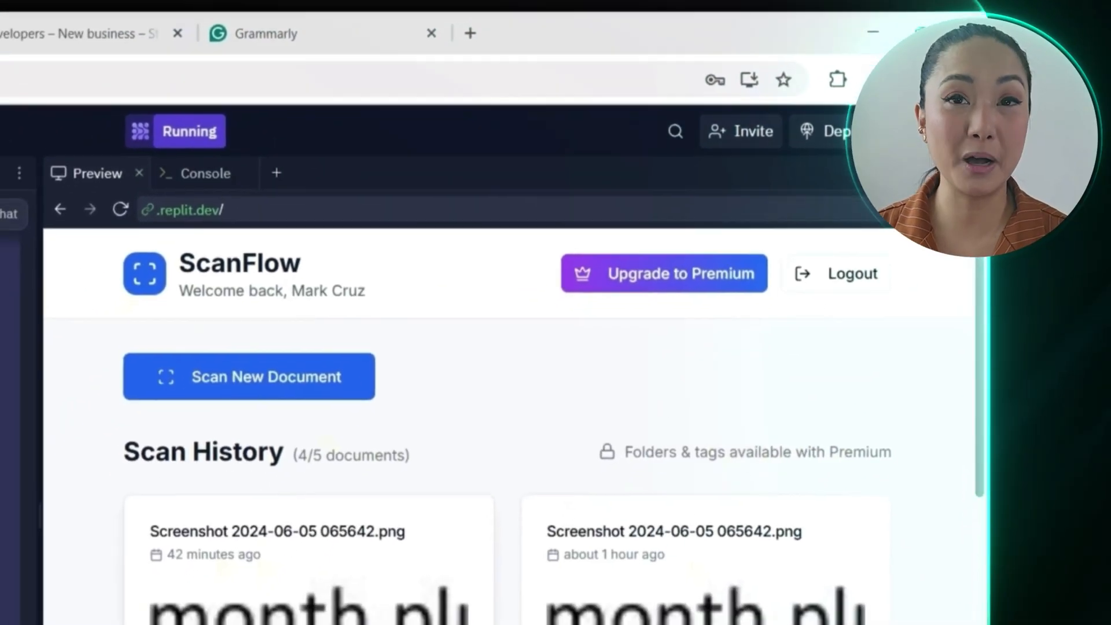
- Open the Premium upgrade page and start checkout for the $14.99 yearly plan
click(664, 273)
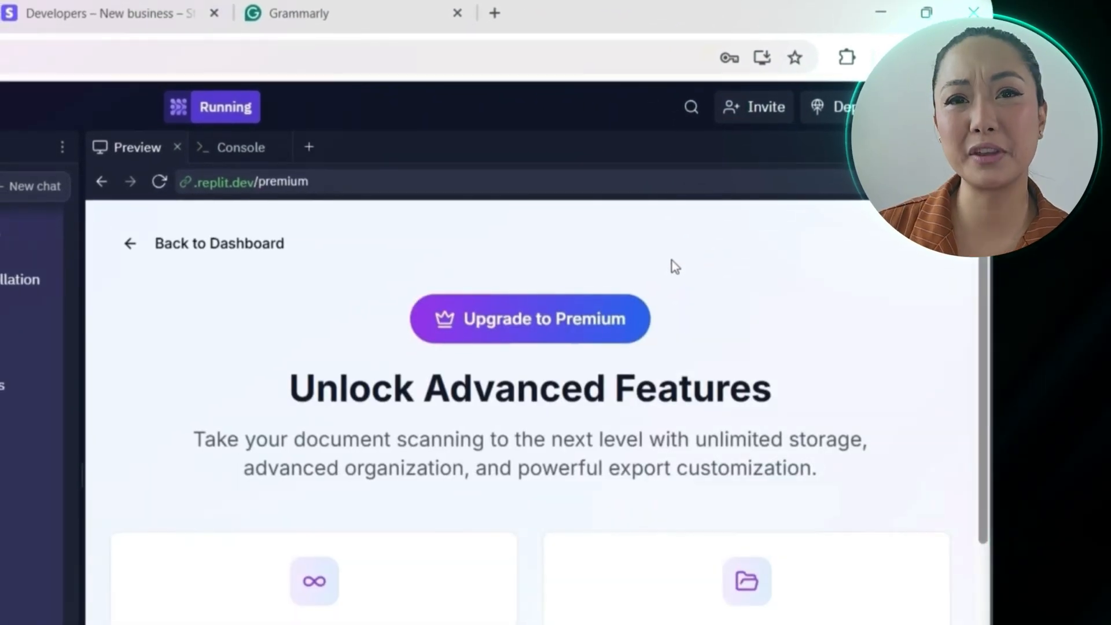
scroll(down, 3)
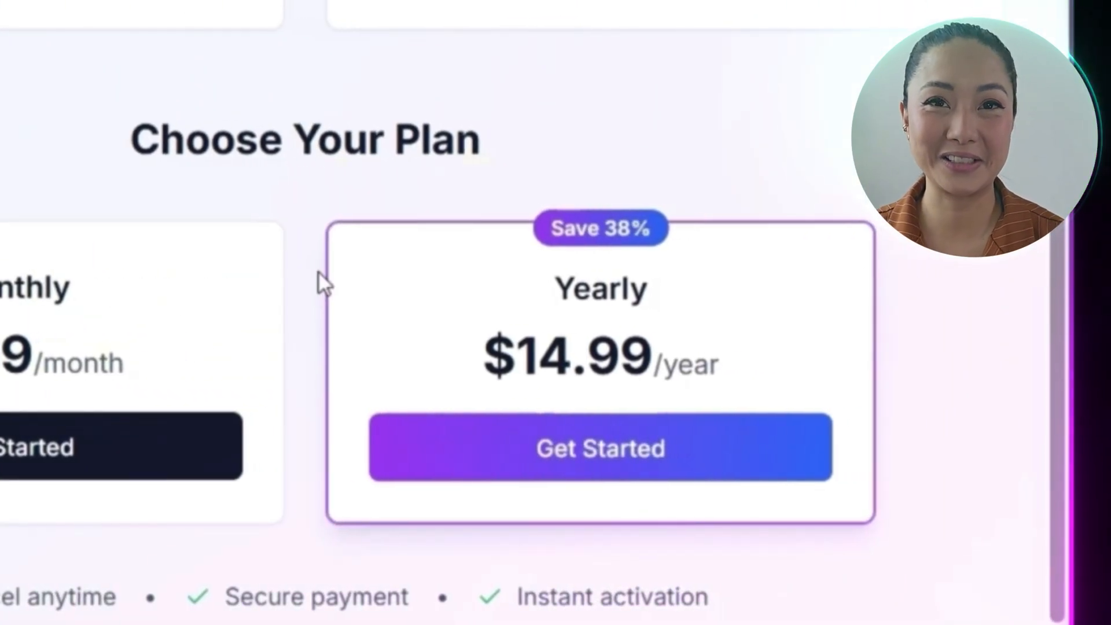
click(600, 448)
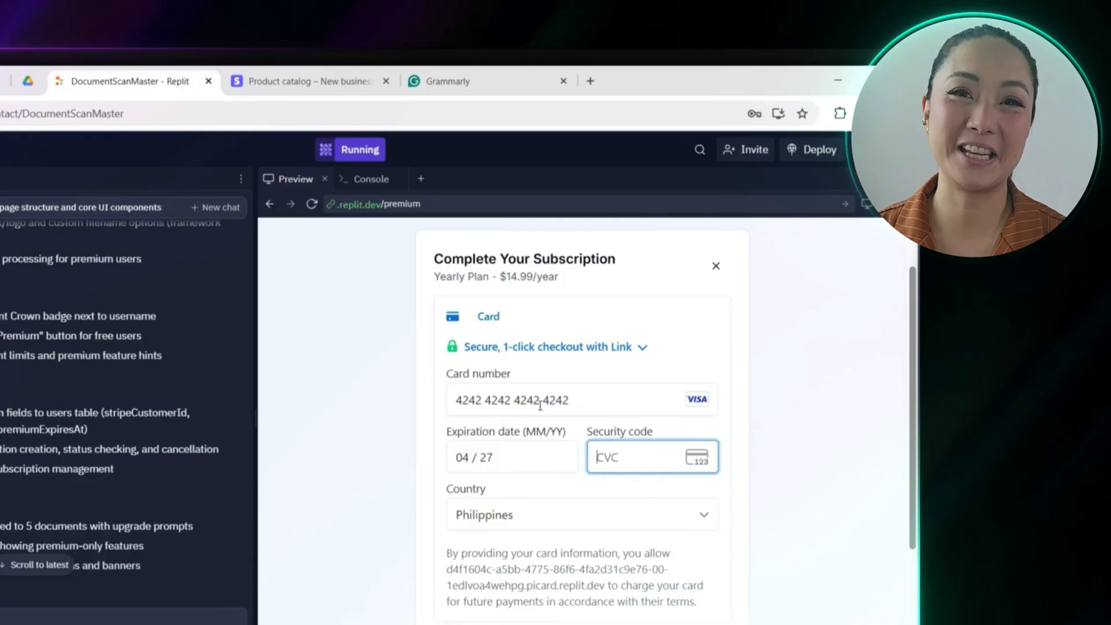
- Confirm Premium Active on the premium page and return to the dashboard
scroll(down, 3)
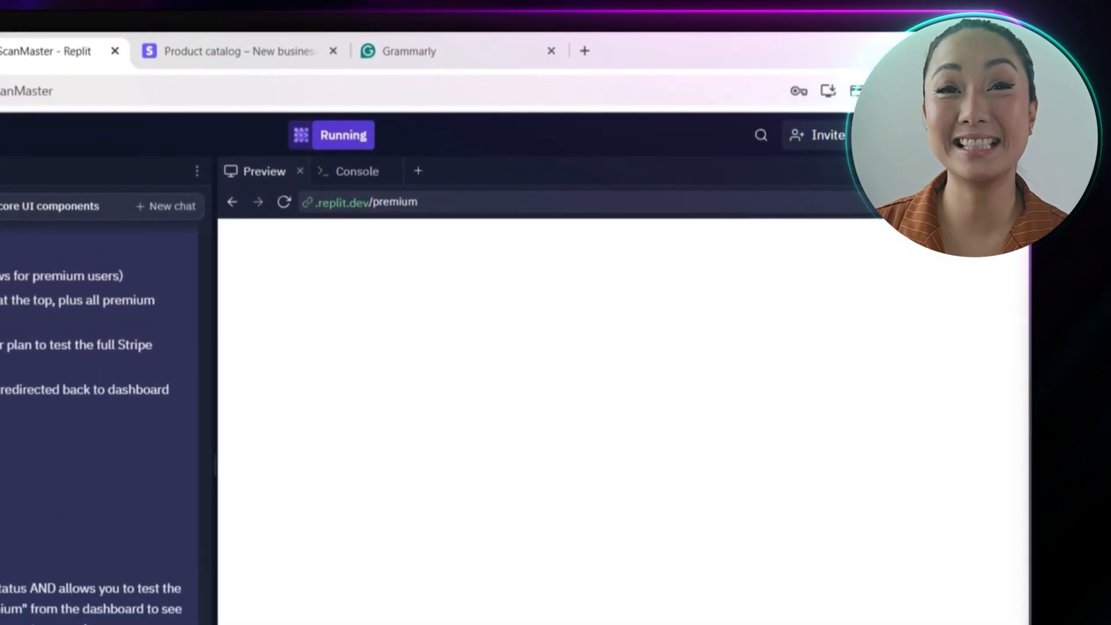
scroll(down, 3)
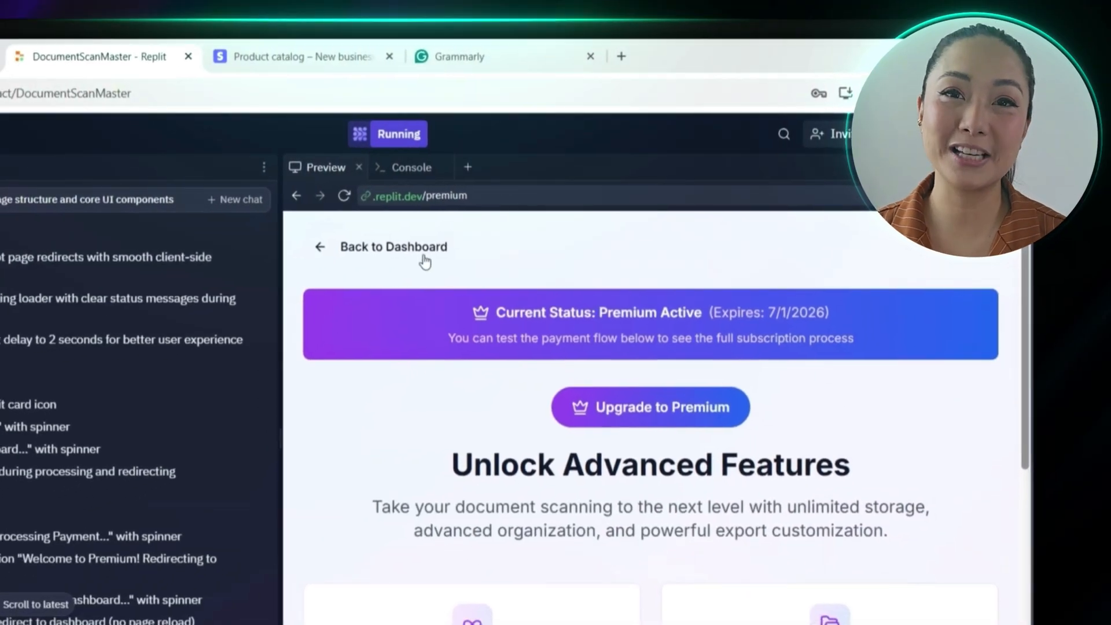
click(394, 246)
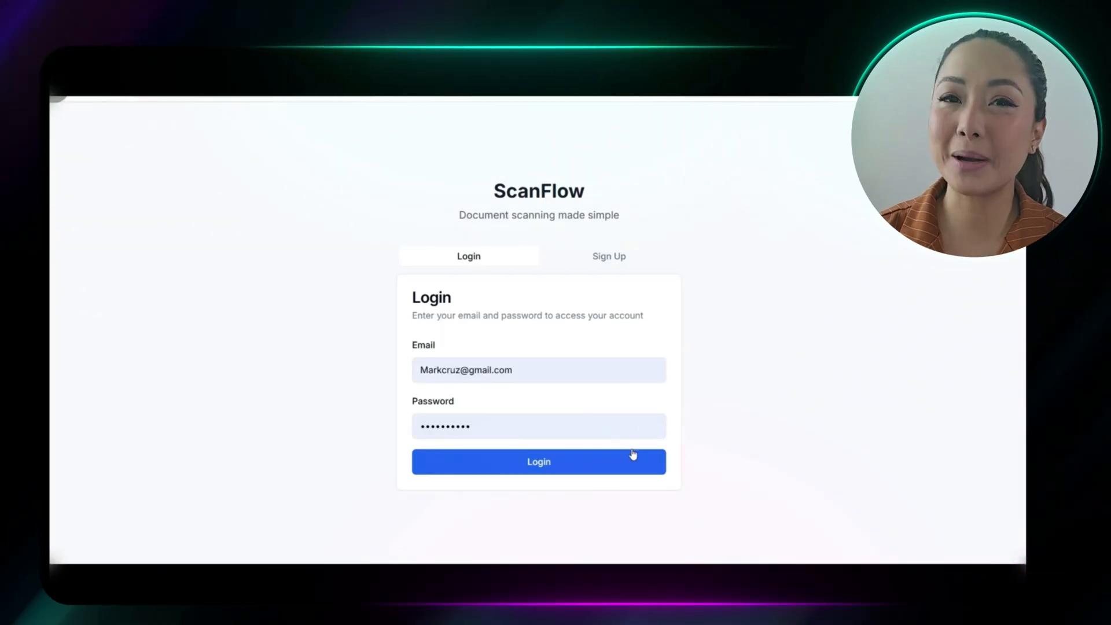
click(539, 461)
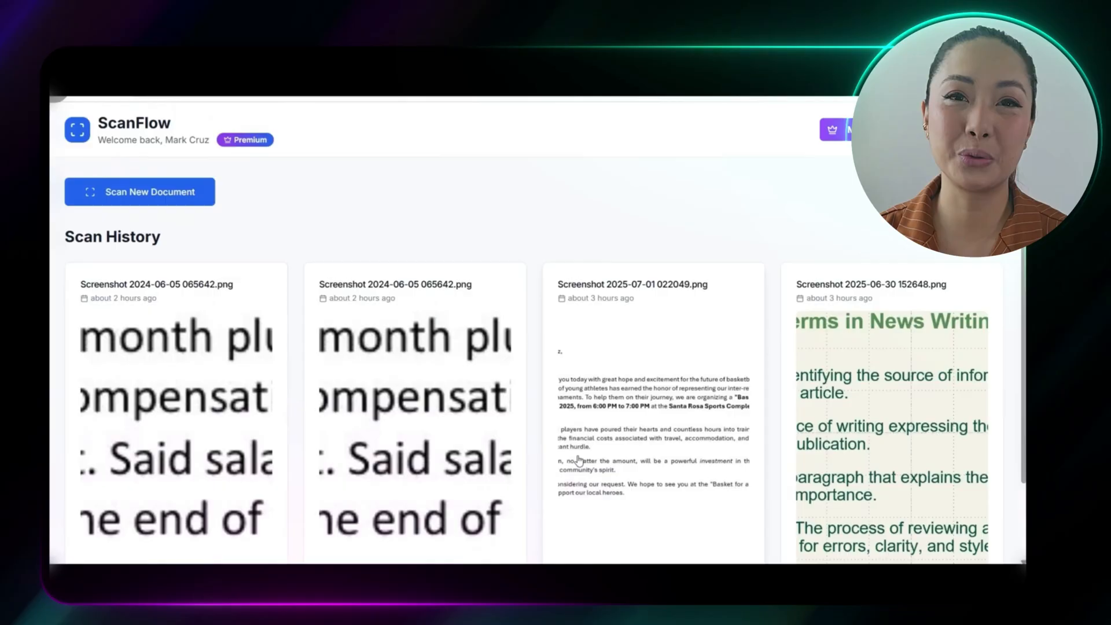
click(140, 192)
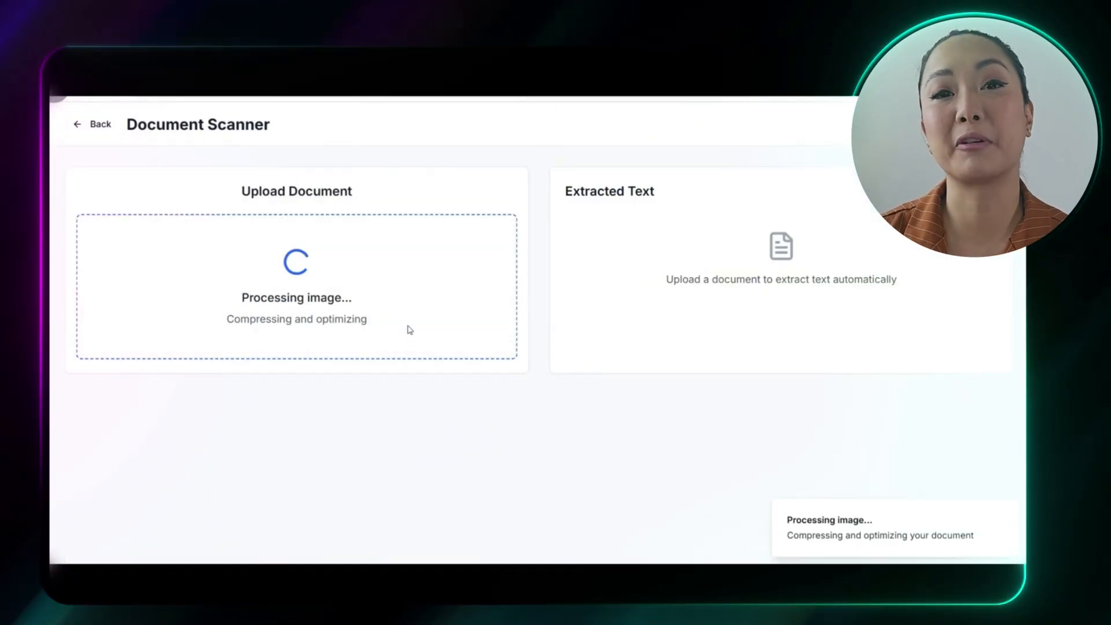